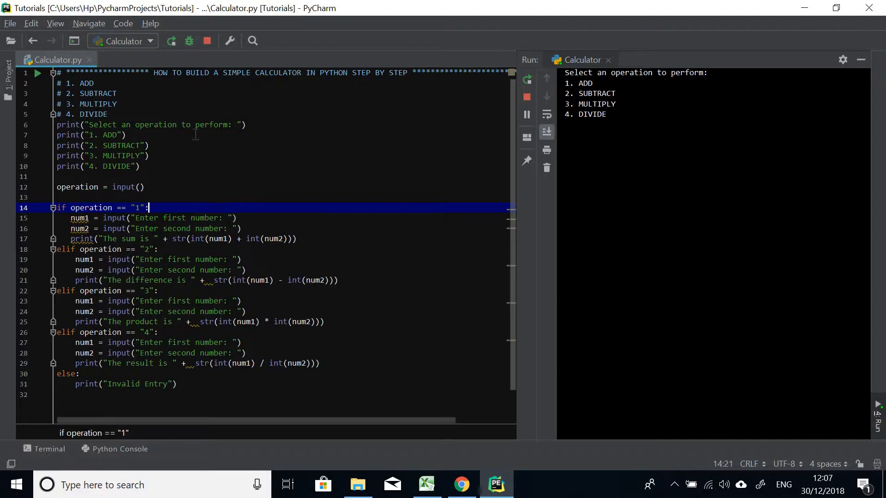
{"action": "mouse_move", "coordinate": [294, 196]}
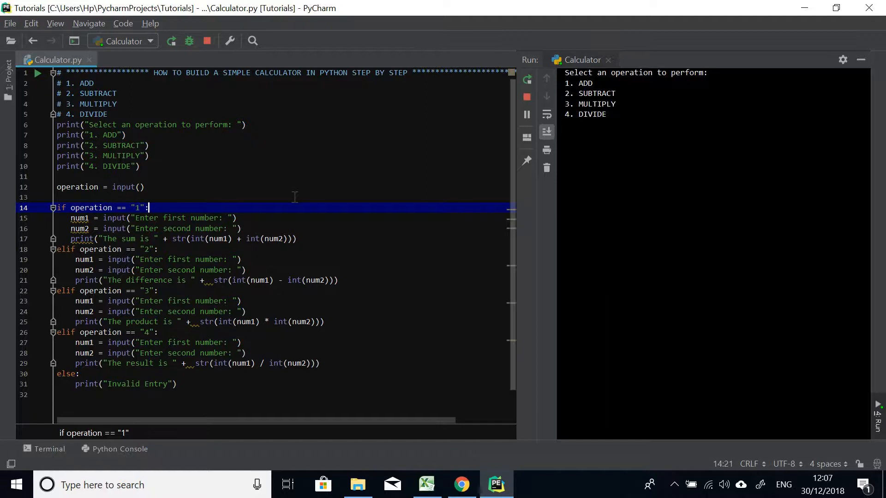
{"action": "mouse_move", "coordinate": [195, 107]}
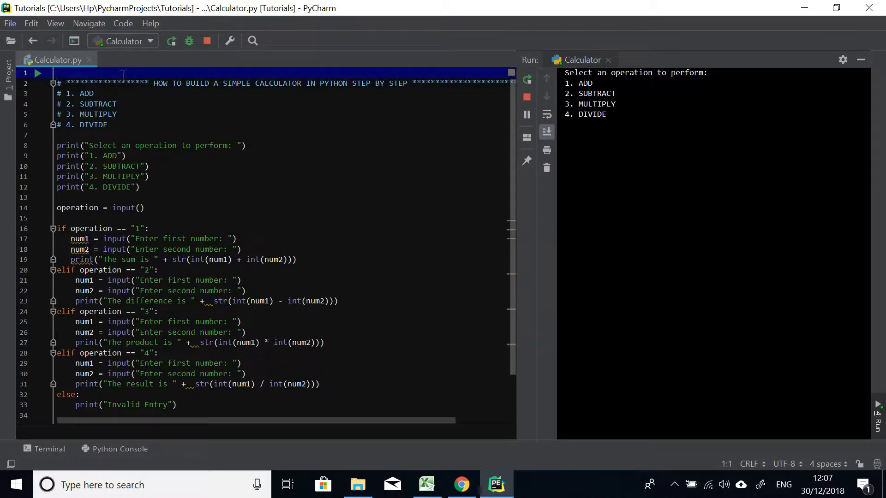
{"action": "mouse_move", "coordinate": [127, 71]}
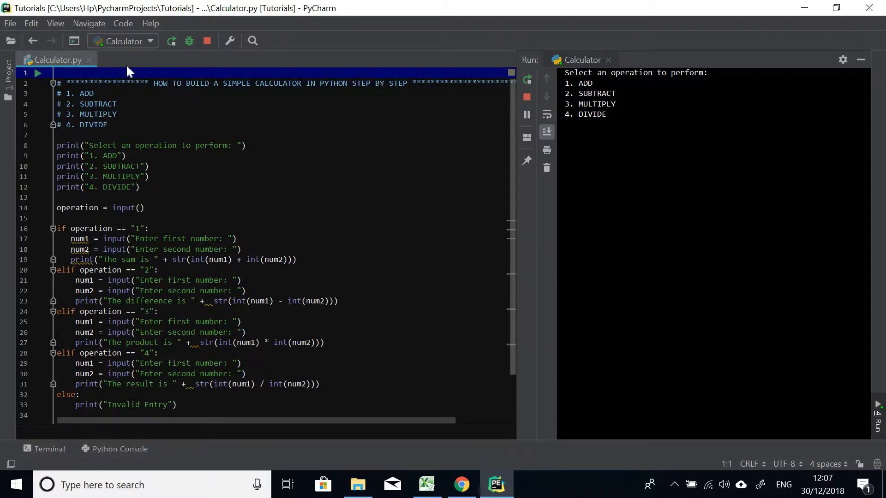
Add an import math statement as the first line of Calculator.py
{"action": "type", "text": "import"}
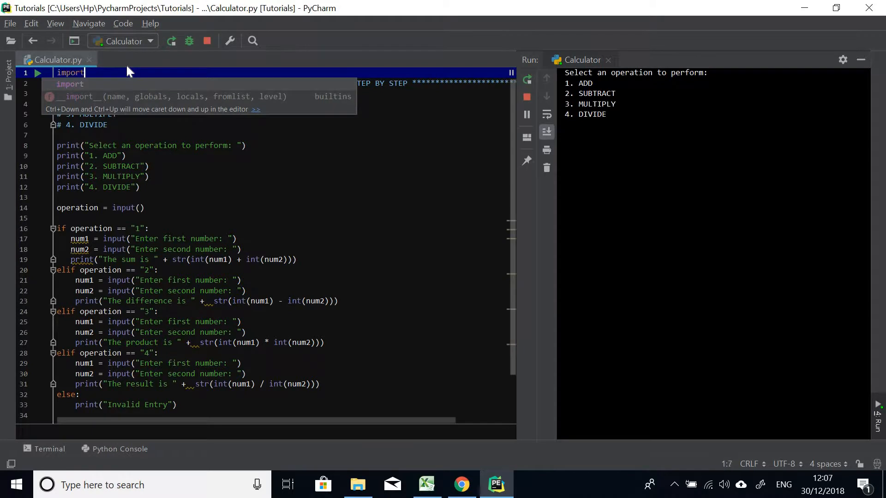
{"action": "type", "text": "math"}
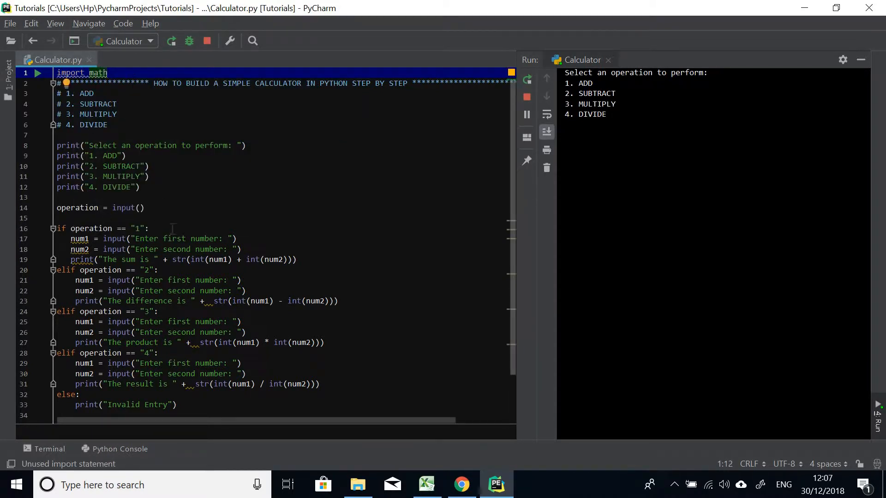
{"action": "scroll", "scroll_direction": "down", "scroll_amount": 3}
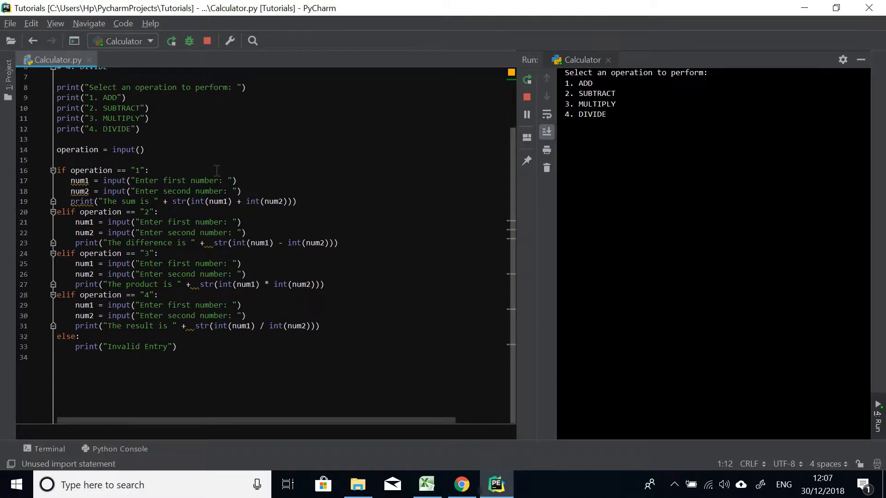
Comment the operation 1 and 2 branches with # PERFORM ADDITION and # PERFORM SUBTRACTION
{"action": "left_click", "coordinate": [146, 170]}
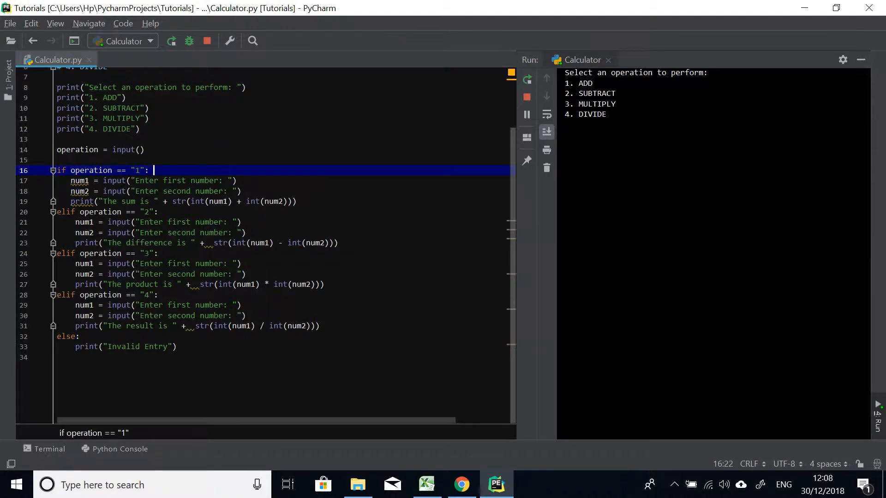
{"action": "type", "text": "# pf"}
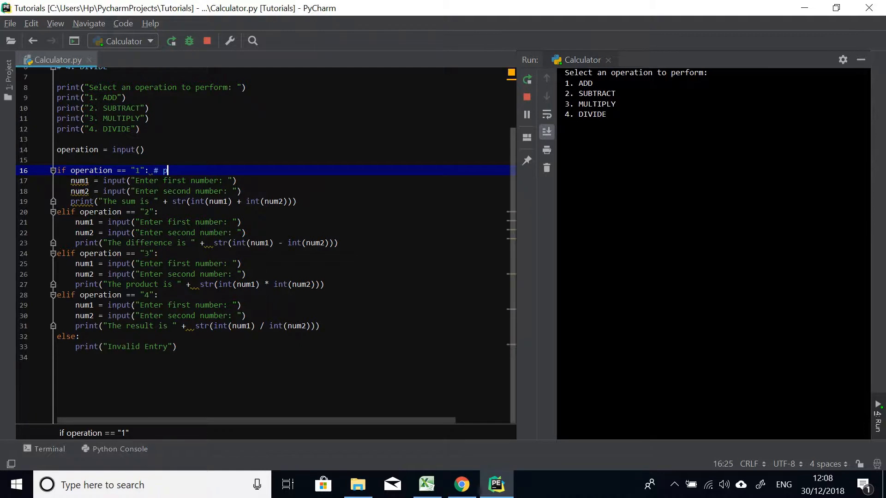
{"action": "type", "text": "FP"}
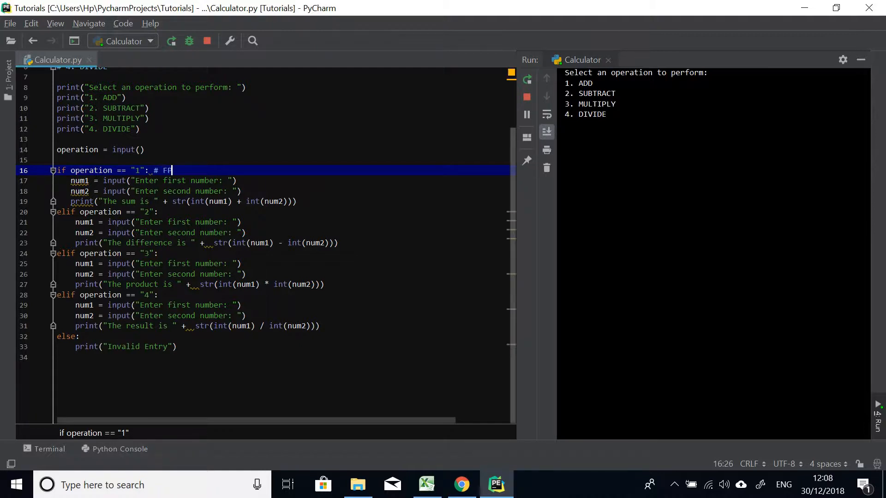
{"action": "key", "text": "BackSpace"}
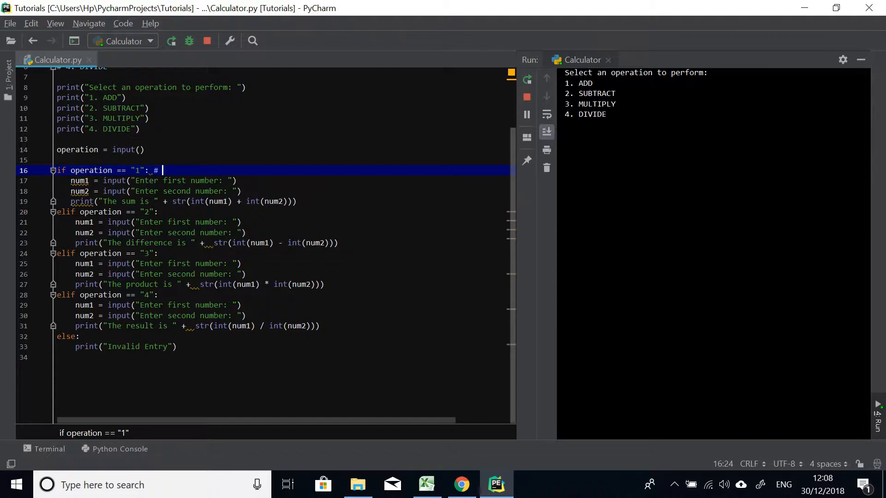
{"action": "type", "text": "PERFORM"}
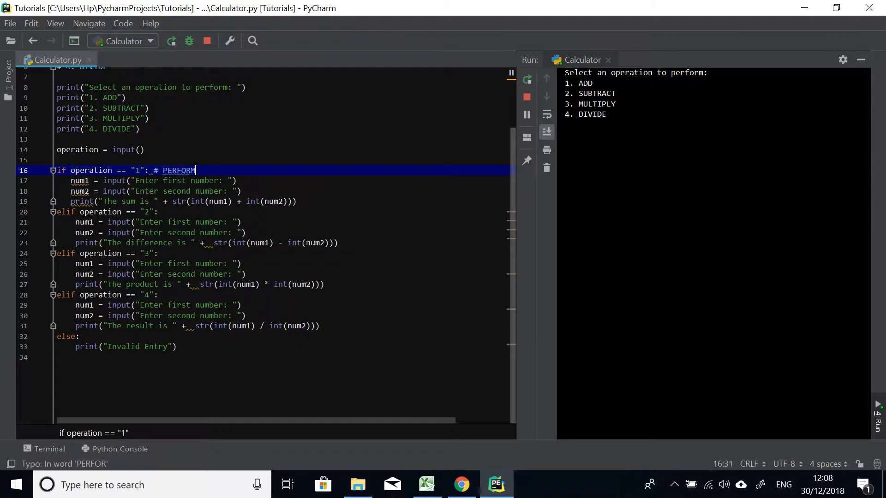
{"action": "type", "text": "ADDI"}
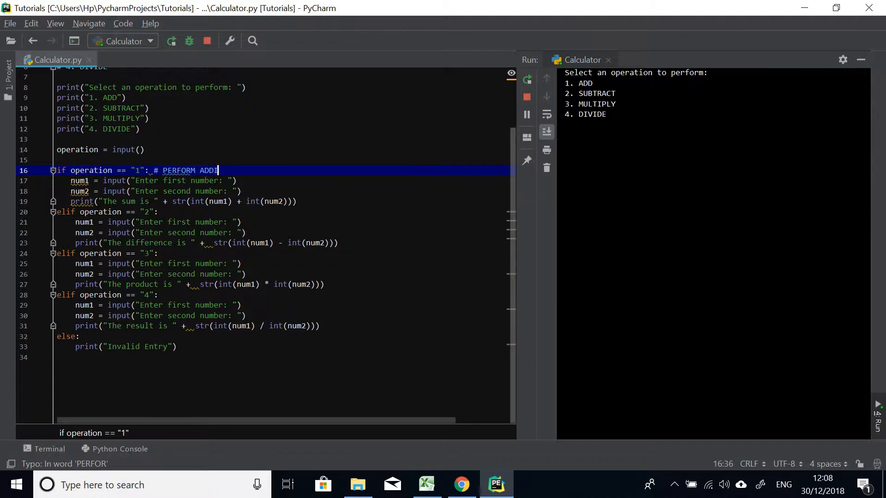
{"action": "type", "text": "TION"}
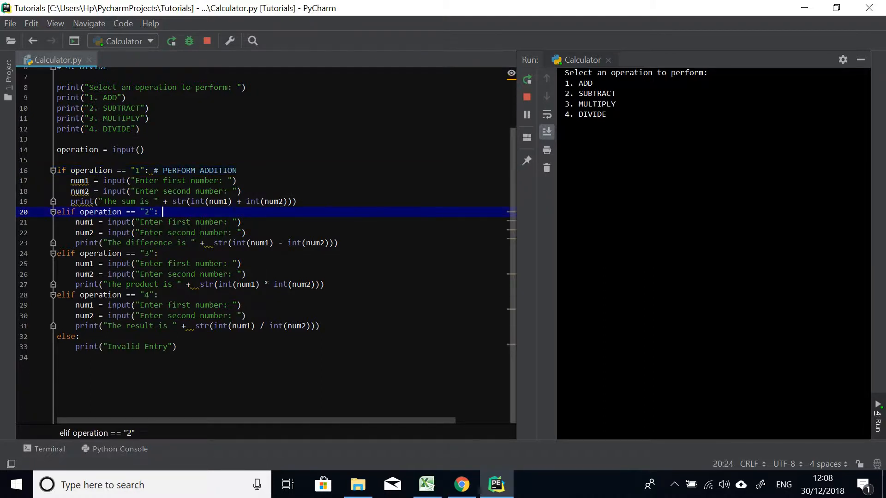
{"action": "type", "text": "# PERFROM"}
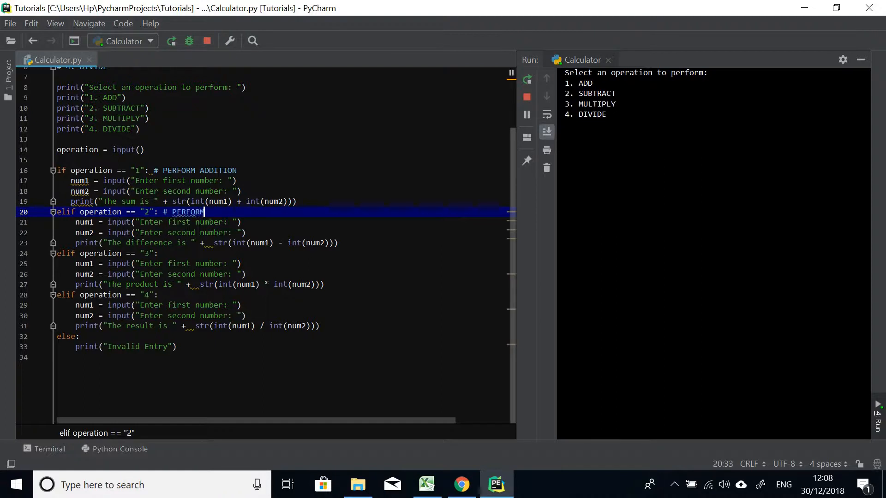
{"action": "type", "text": "SUBT"}
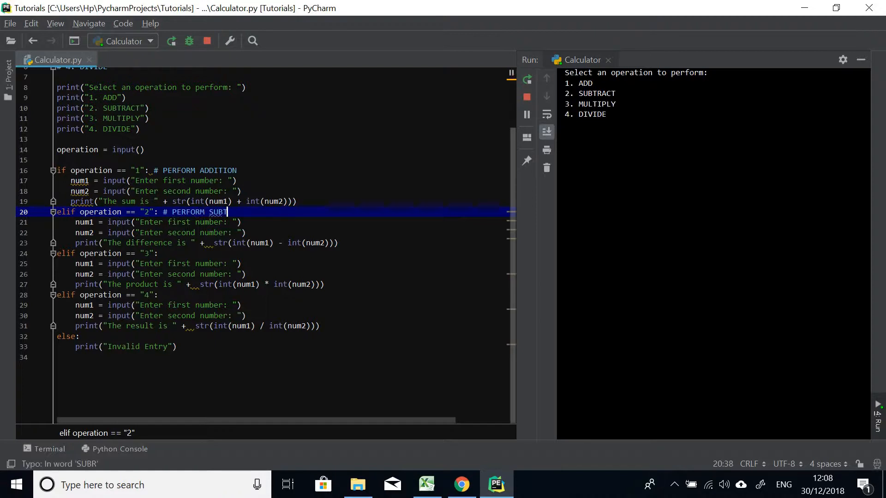
{"action": "type", "text": "RACTION"}
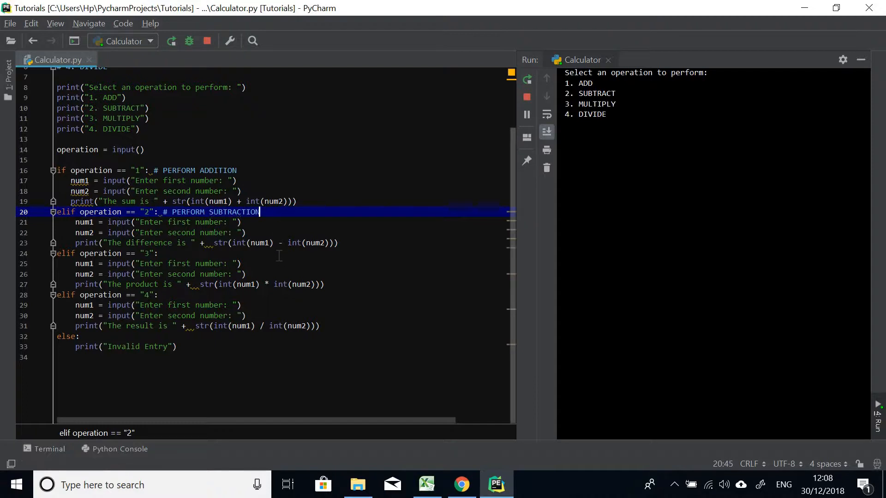
Comment the operation 3 and 4 branches with # PERFORM MULTIPLICATION and # PERFORM DIVISION
{"action": "type", "text": "# P"}
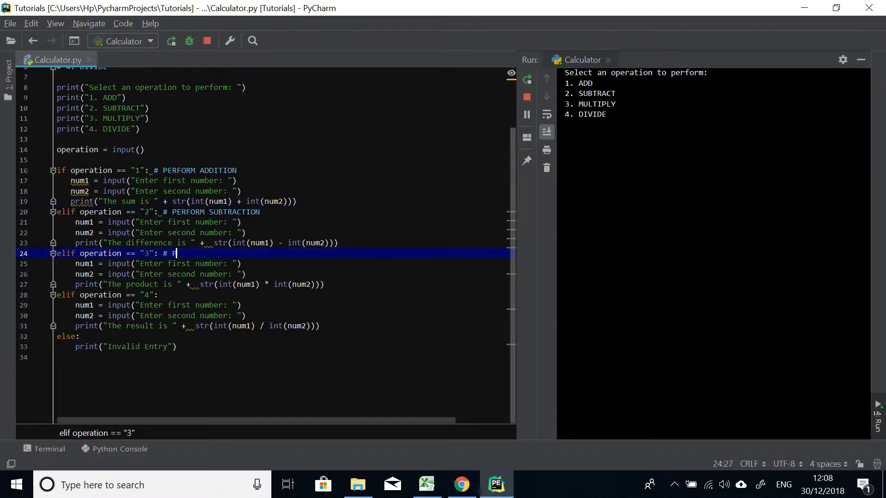
{"action": "type", "text": "ERO"}
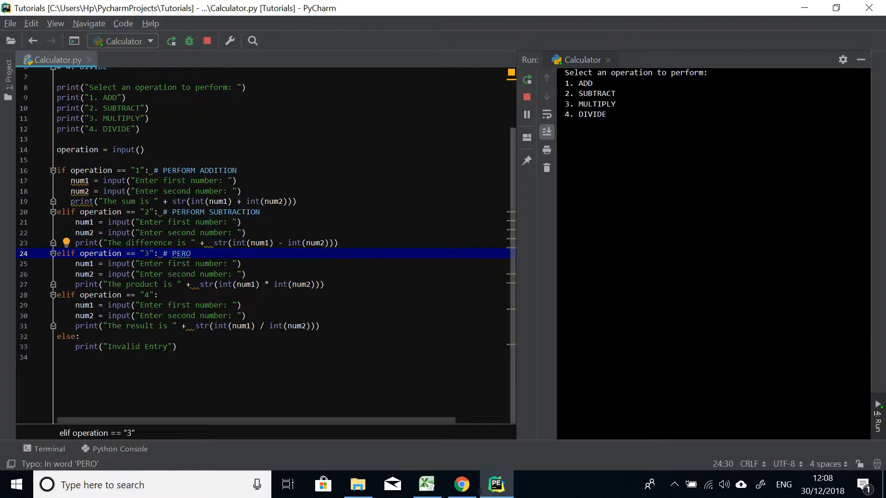
{"action": "key", "text": "BackSpace"}
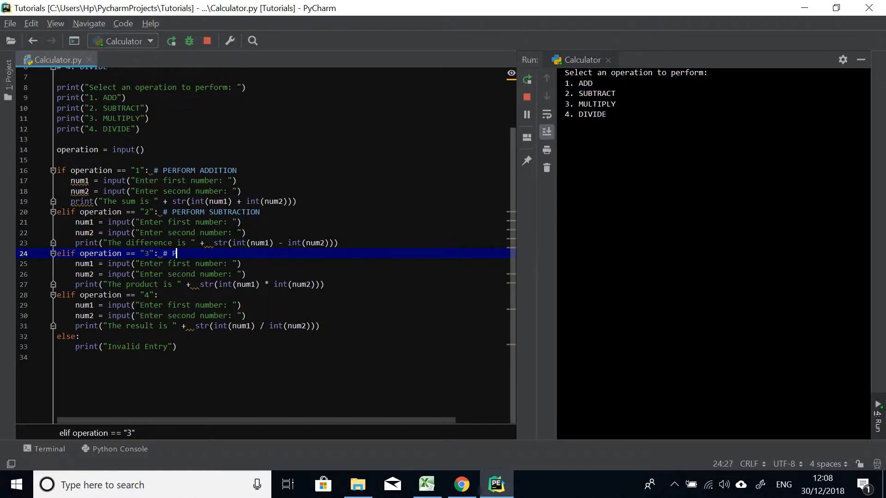
{"action": "type", "text": "ERFORM M"}
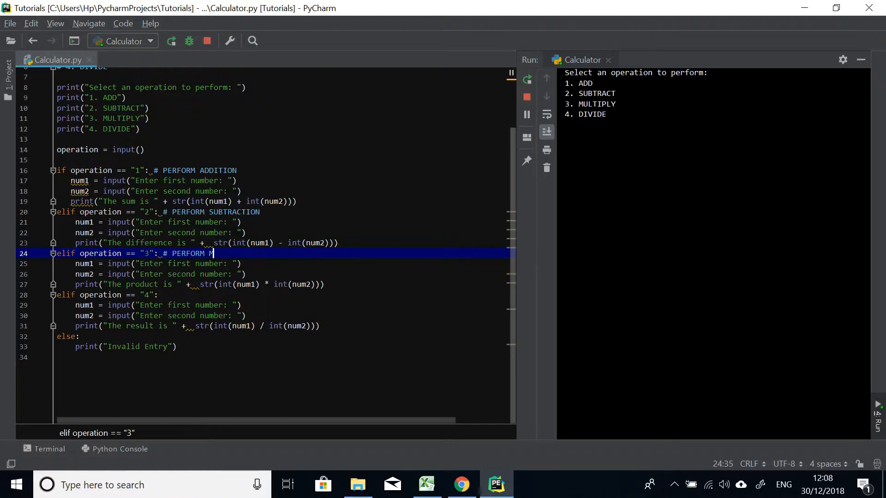
{"action": "type", "text": "MULTIPL"}
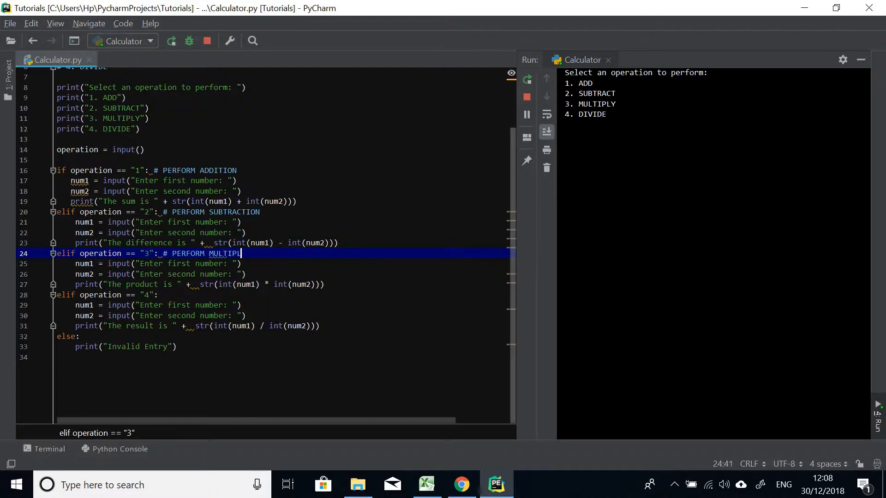
{"action": "type", "text": "ICATION"}
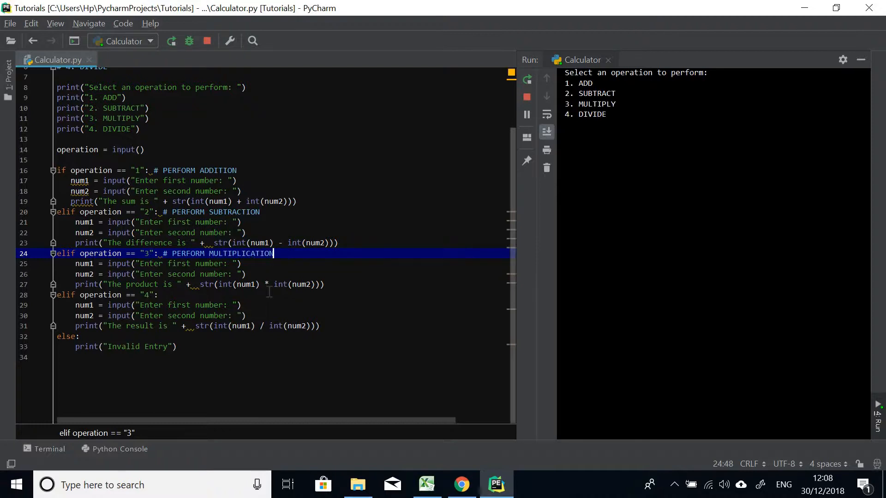
{"action": "left_click", "coordinate": [161, 295]}
{"action": "type", "text": " # P"}
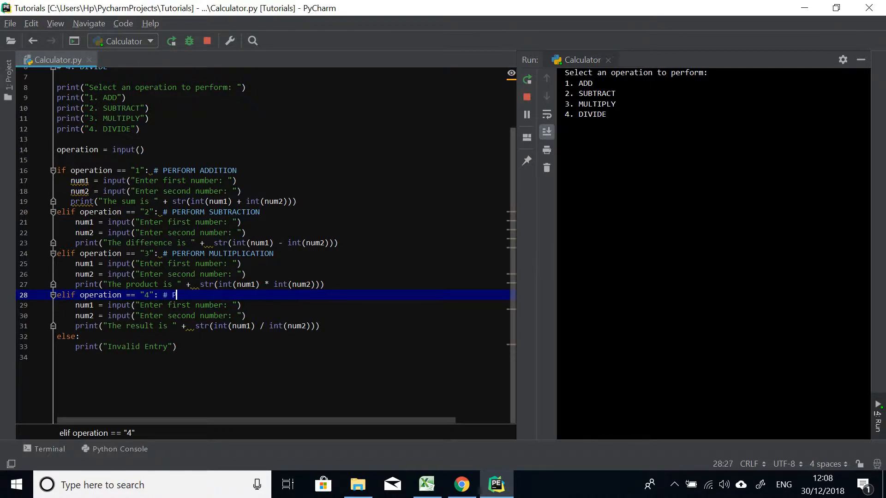
{"action": "type", "text": "ER"}
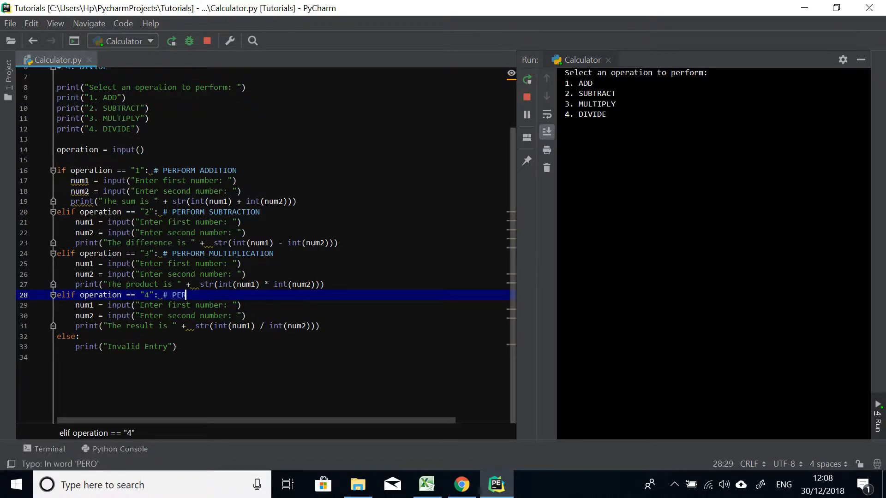
{"action": "type", "text": "FORM DIV"}
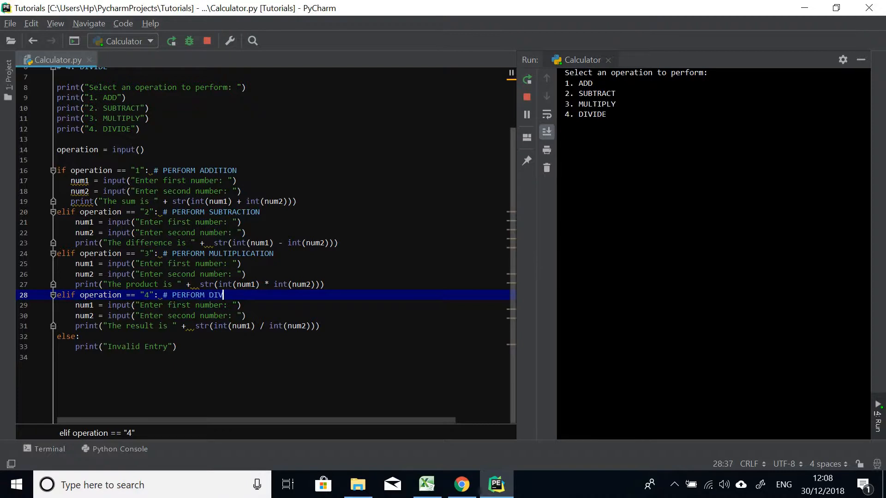
{"action": "type", "text": "ISION"}
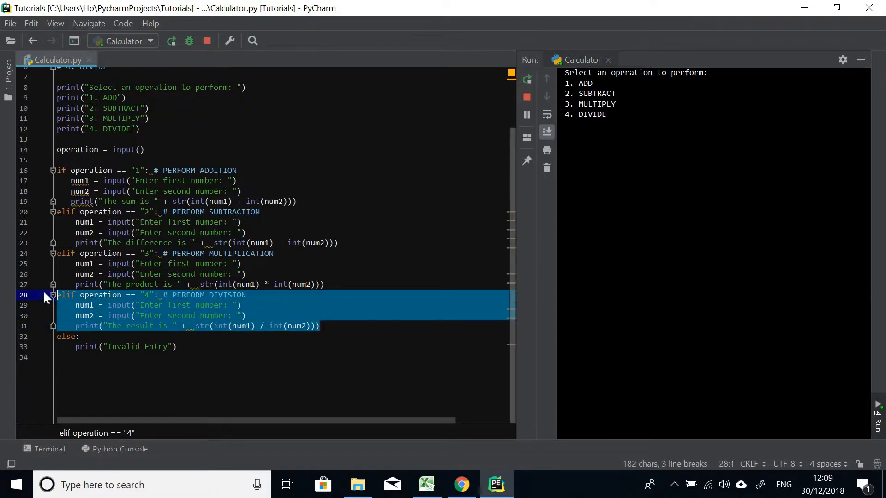
Add a print("5. SQUARE ROOT") menu line after the 4. DIVIDE print
{"action": "left_click", "coordinate": [140, 129]}
{"action": "type", "text": "print("}
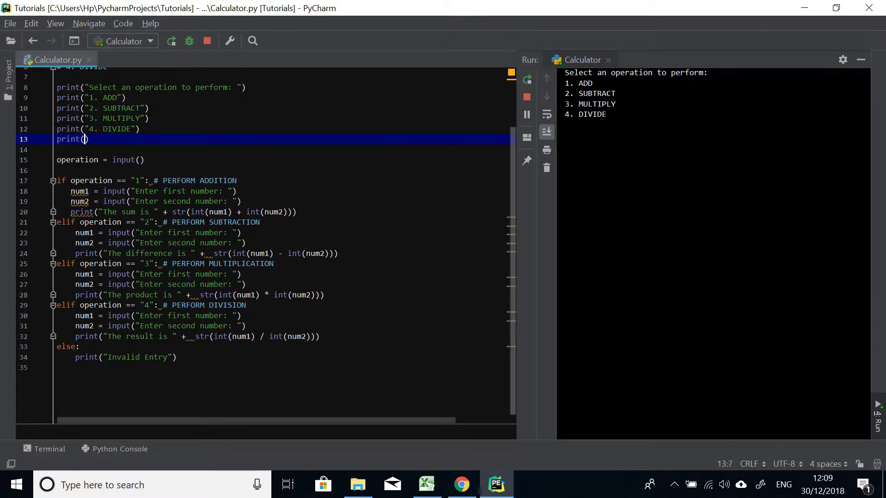
{"action": "type", "text": "\""}
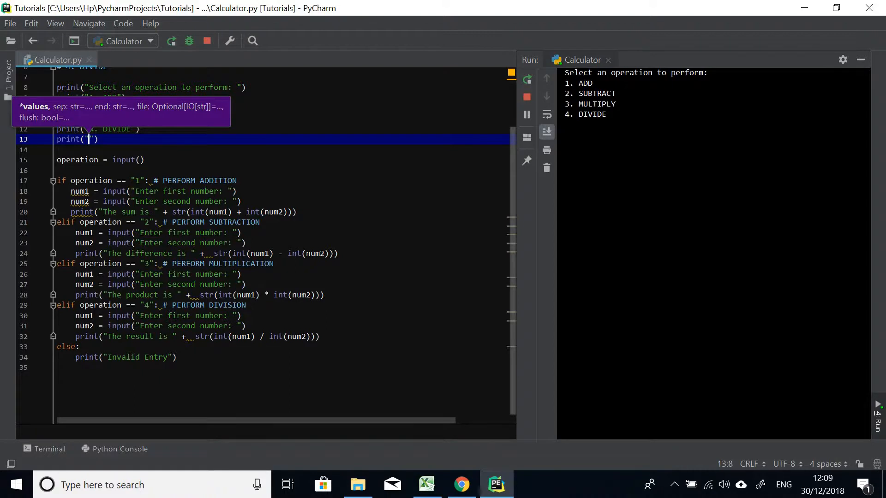
{"action": "type", "text": "5"}
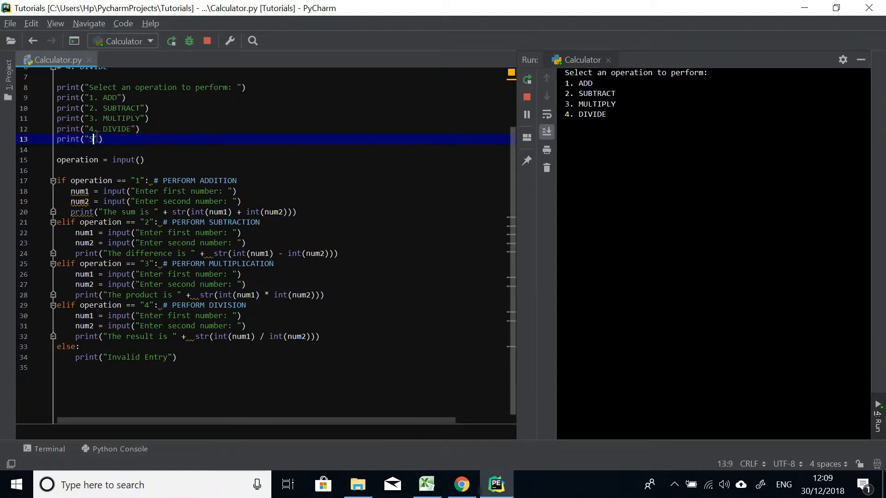
{"action": "type", "text": "."}
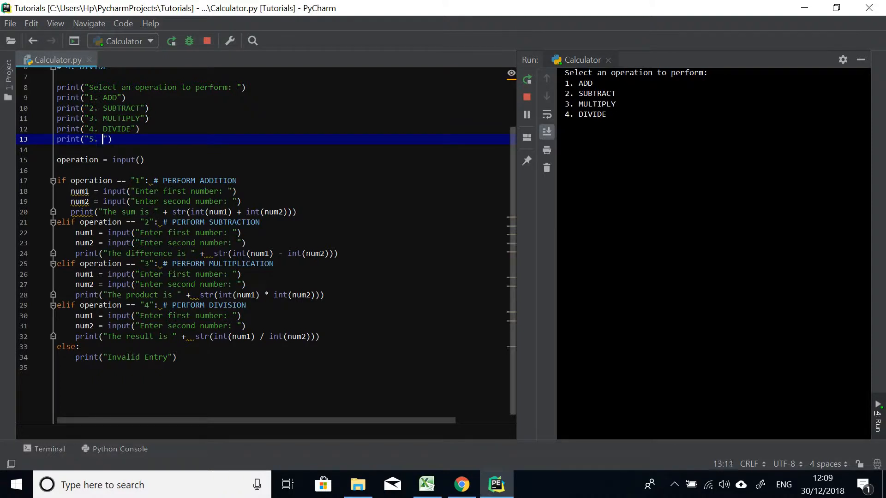
{"action": "type", "text": "SQU"}
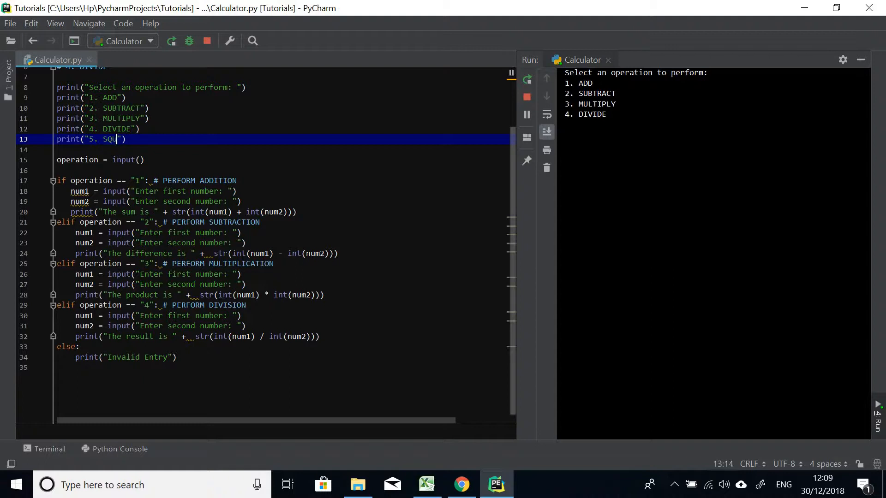
{"action": "type", "text": "ARE ROOT"}
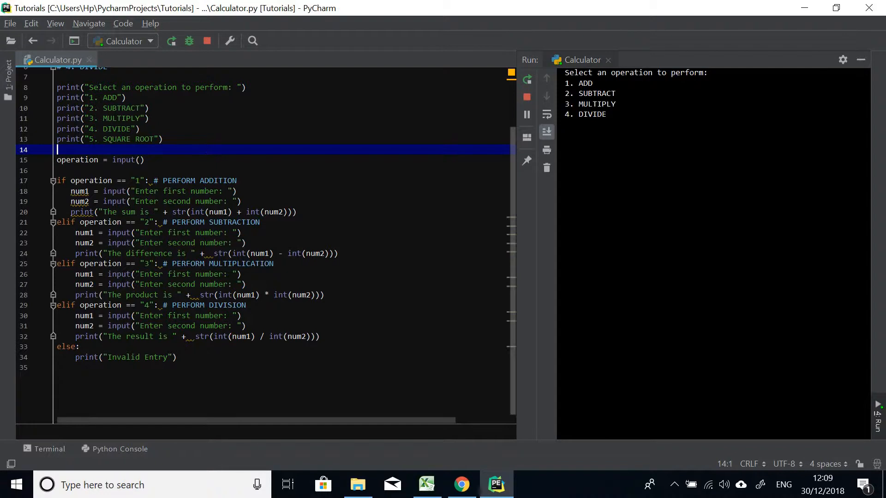
Add a print("6. RAISE TO POWER") line and make the prompt show the range (1 - 6
{"action": "type", "text": "print(\"\""}
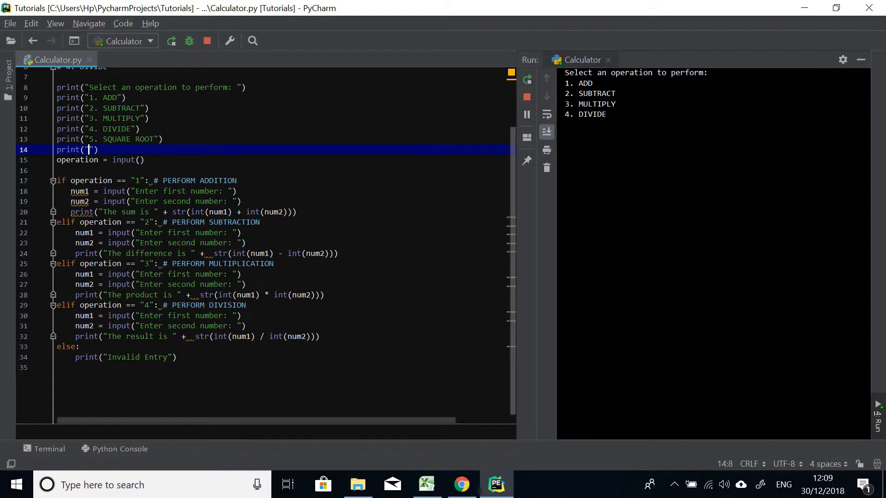
{"action": "type", "text": "6. Pow"}
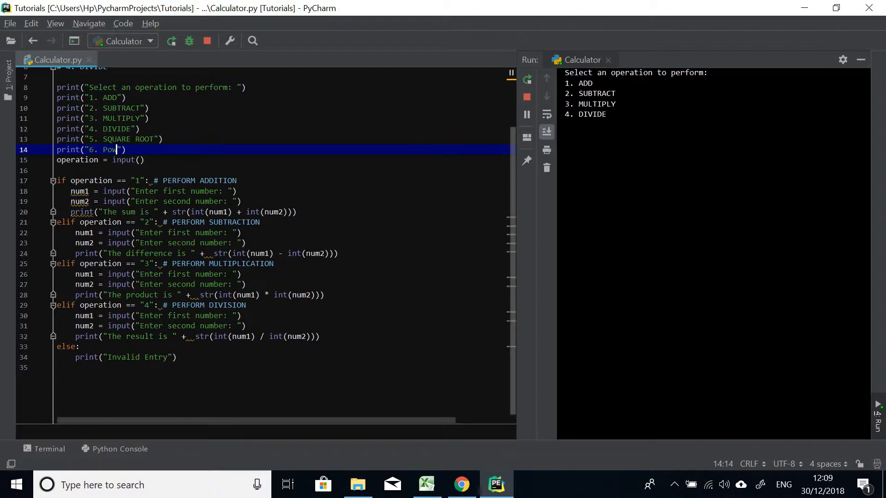
{"action": "key", "text": "BackSpace"}
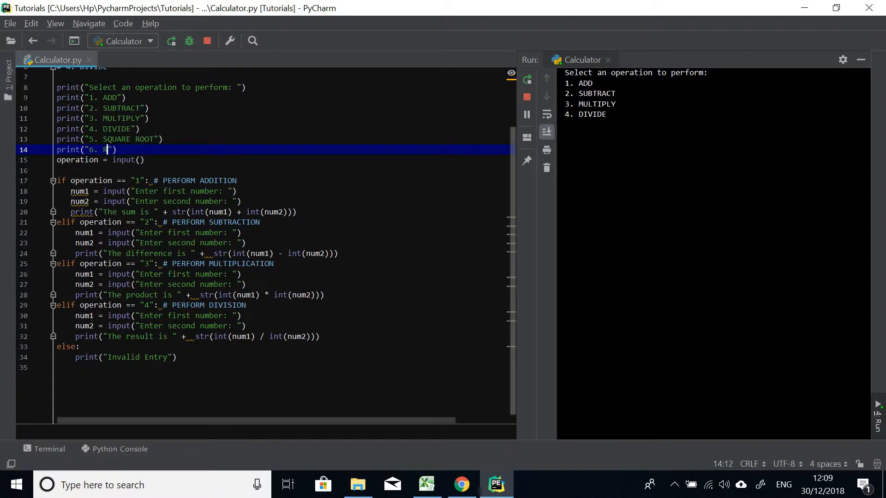
{"action": "type", "text": "RAISE TO POW"}
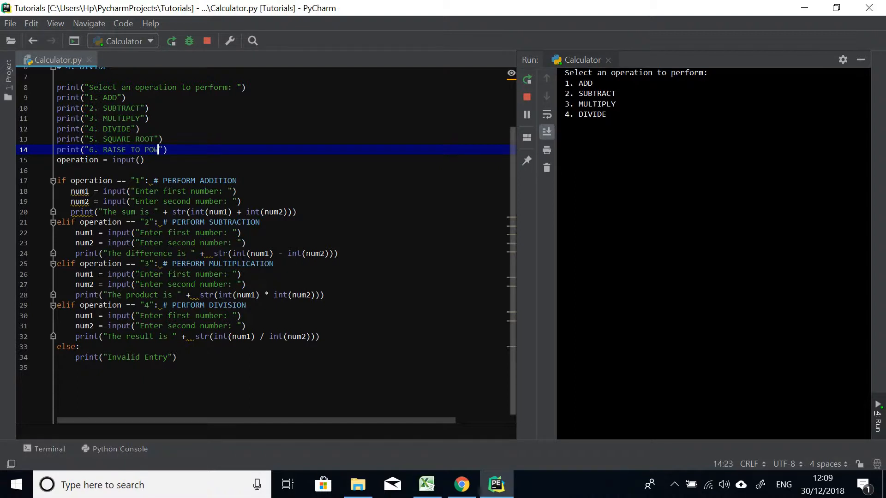
{"action": "type", "text": "ER"}
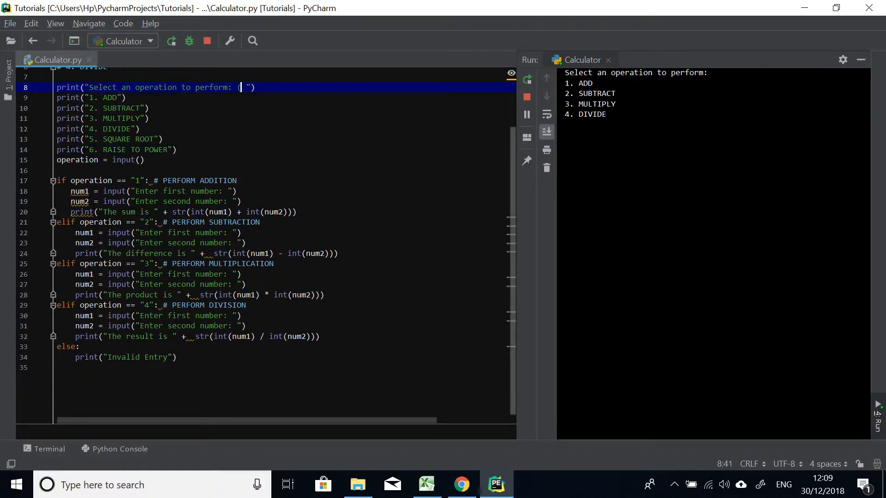
{"action": "type", "text": "1 -"}
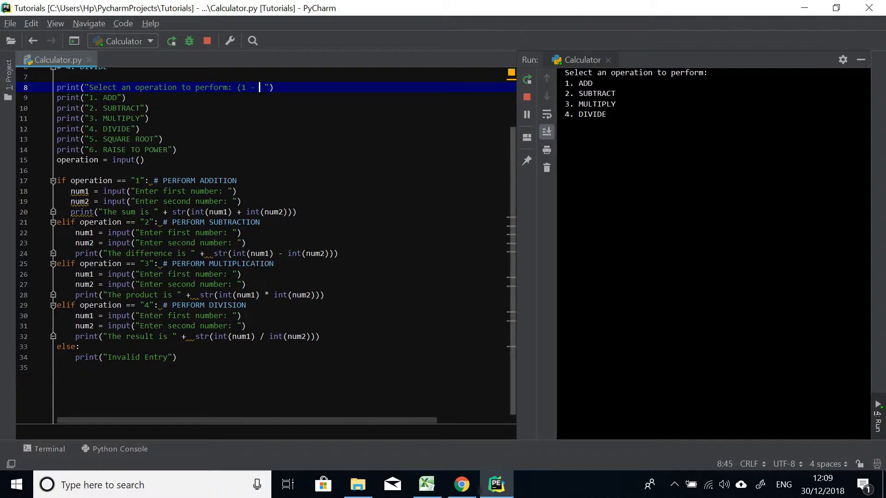
{"action": "type", "text": "6"}
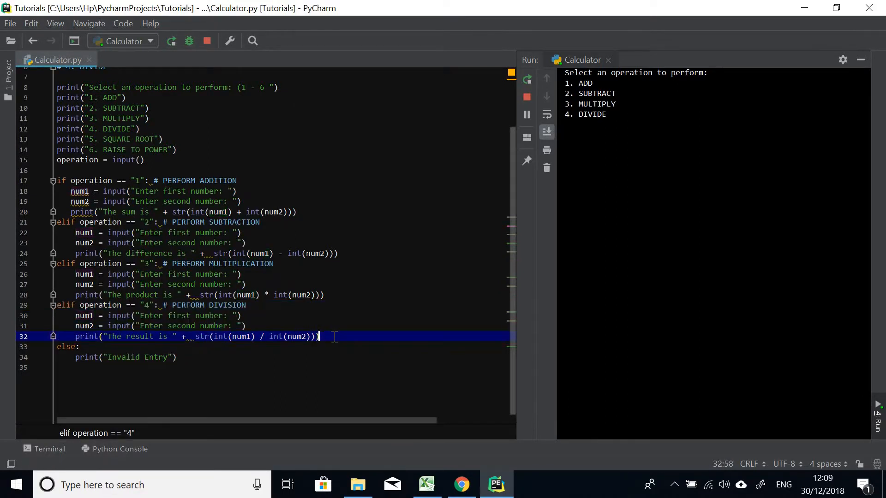
{"action": "key", "text": "enter"}
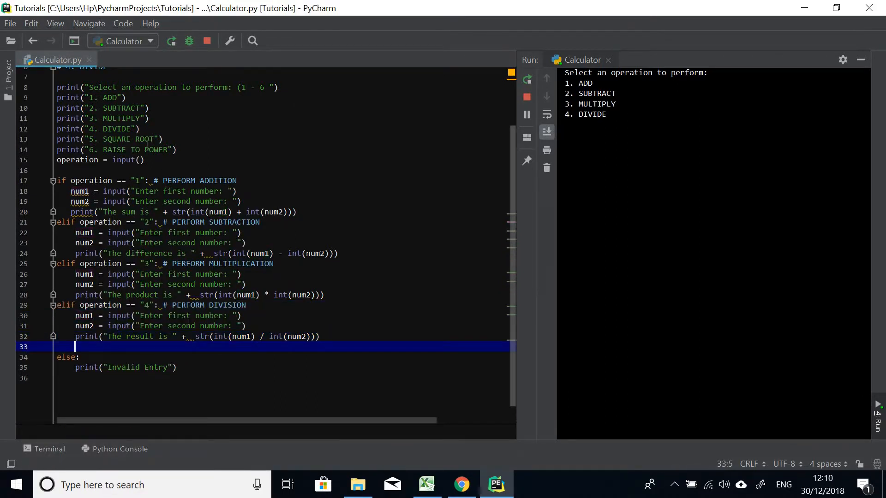
{"action": "mouse_move", "coordinate": [39, 30]}
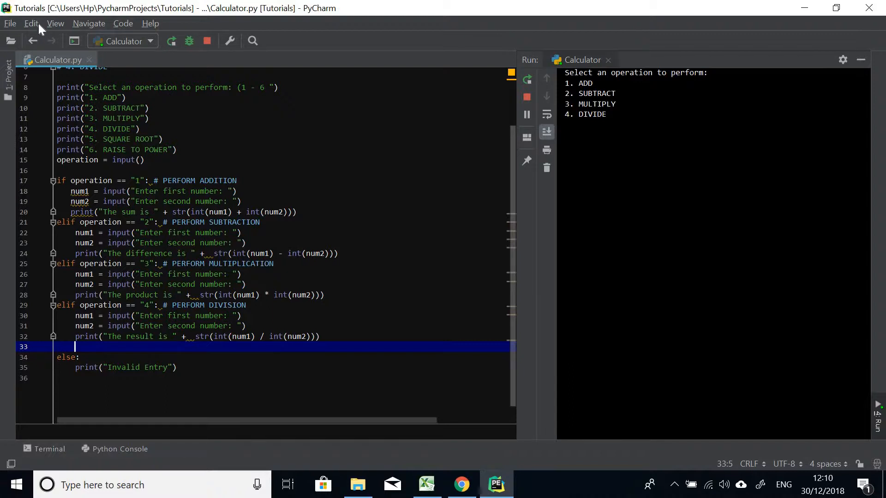
Switch the editor into Presentation Mode from the View menu
{"action": "left_click", "coordinate": [55, 23]}
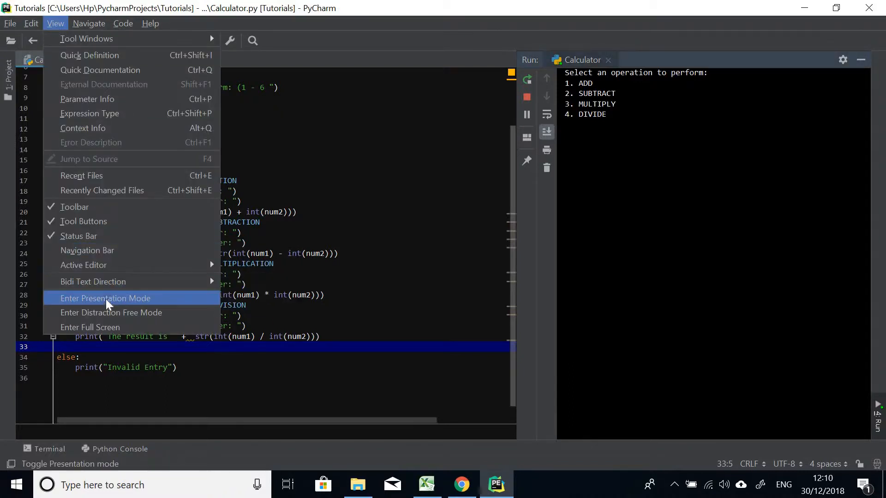
{"action": "left_click", "coordinate": [105, 298]}
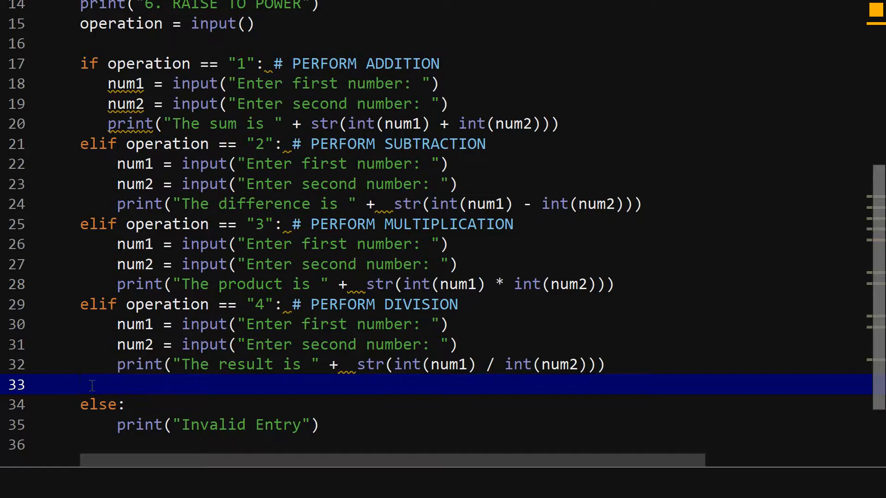
Paste the division branch as option 5 and relabel its comment PERFORM SQUARE ROOT
{"action": "type", "text": "elif operation == \"4\": # PERFORM DIVISION"}
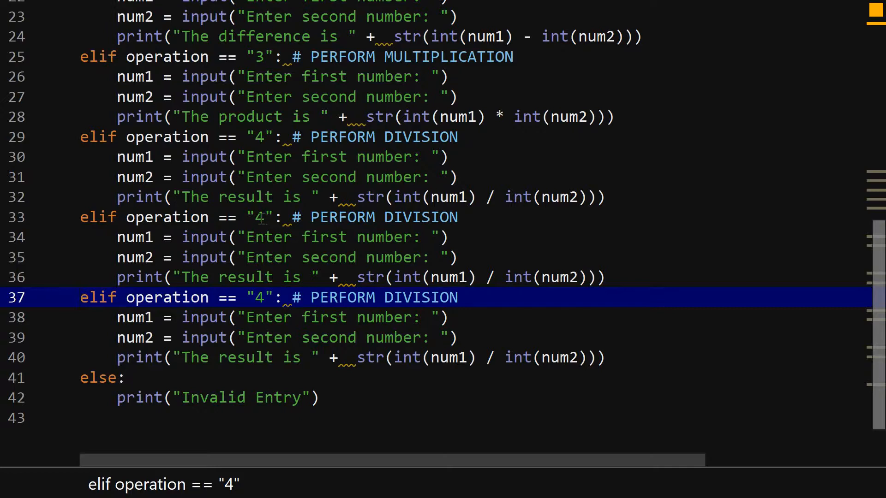
{"action": "type", "text": "5"}
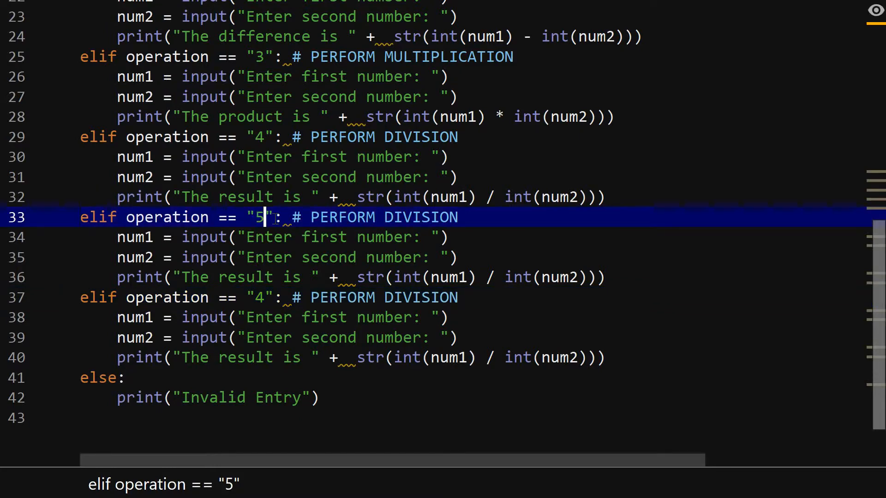
{"action": "double_click", "coordinate": [421, 217]}
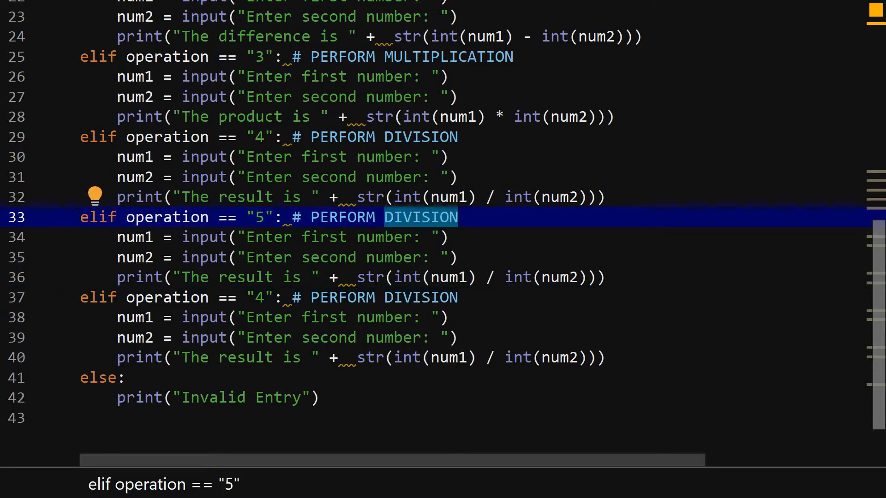
{"action": "type", "text": "SQUARE R"}
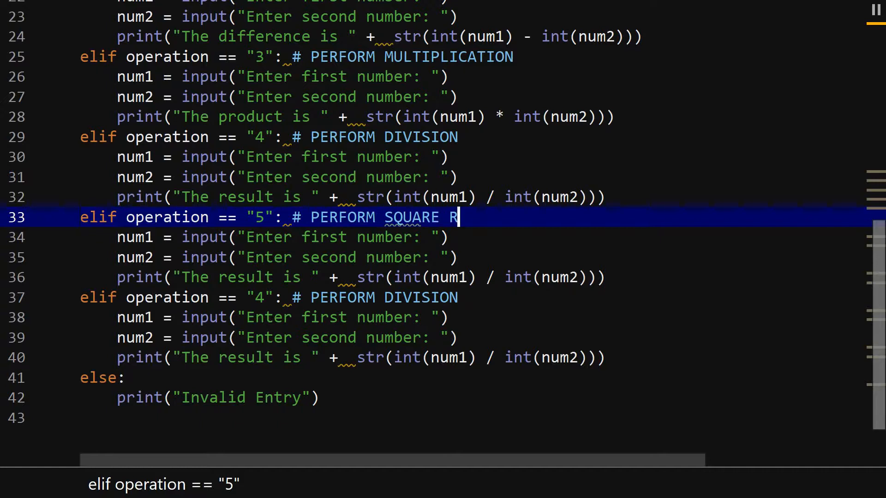
{"action": "type", "text": "OOT"}
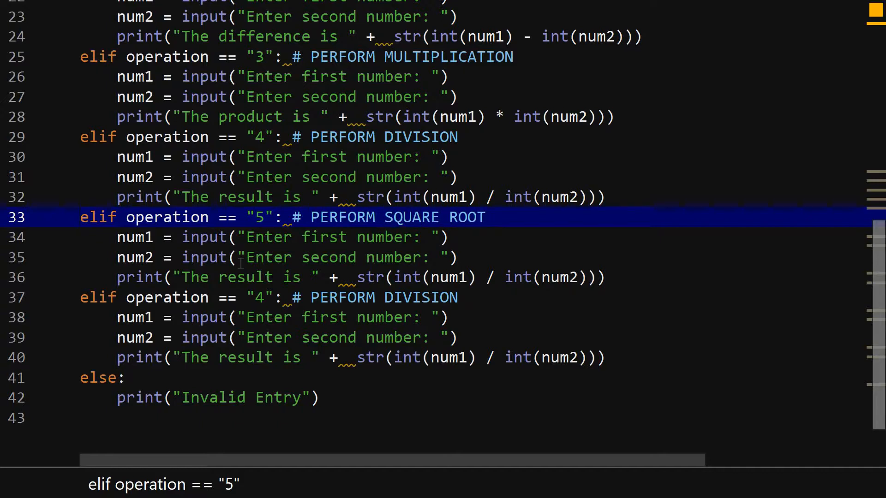
Turn the second pasted branch into option 6 commented PERFORM RAISE TO POWER
{"action": "left_click", "coordinate": [263, 298]}
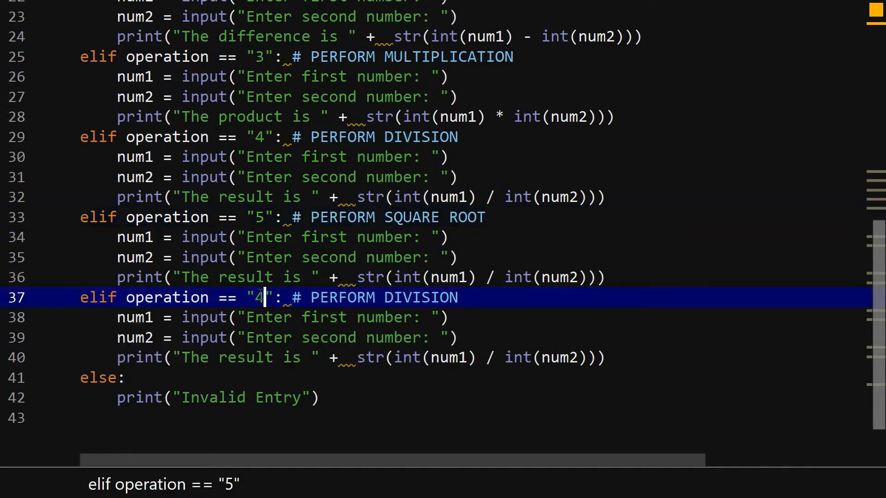
{"action": "type", "text": "6"}
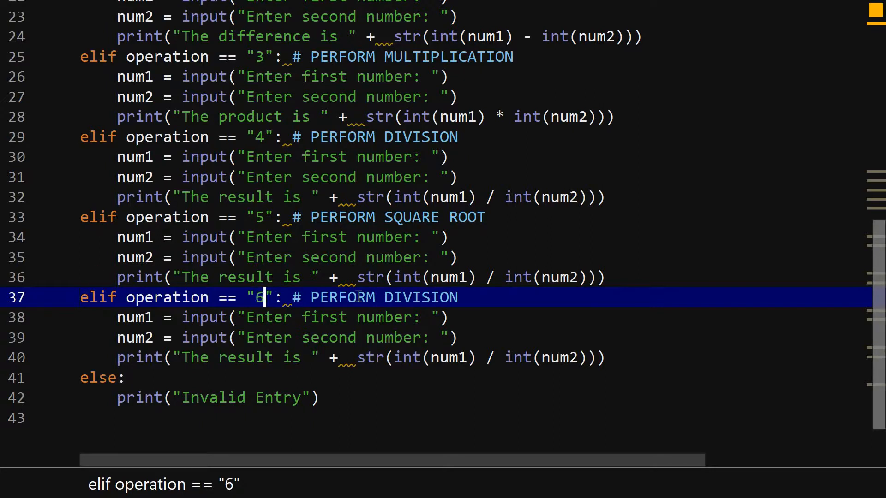
{"action": "double_click", "coordinate": [420, 298]}
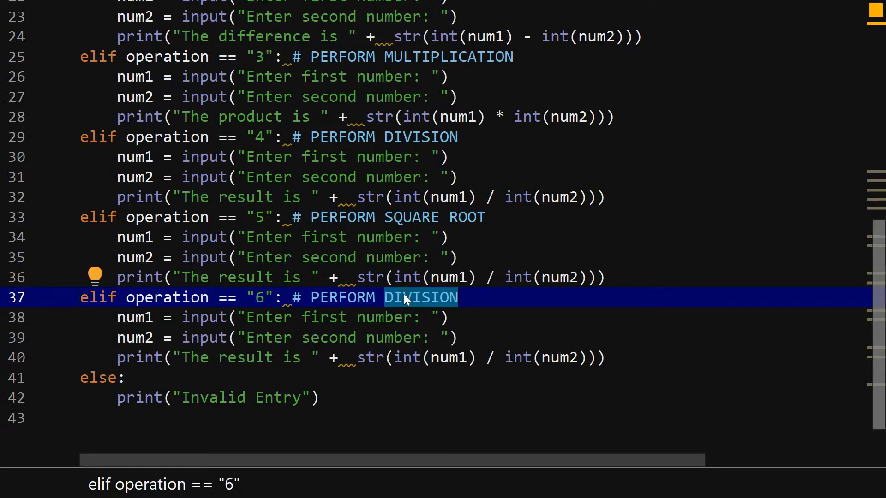
{"action": "type", "text": "RA"}
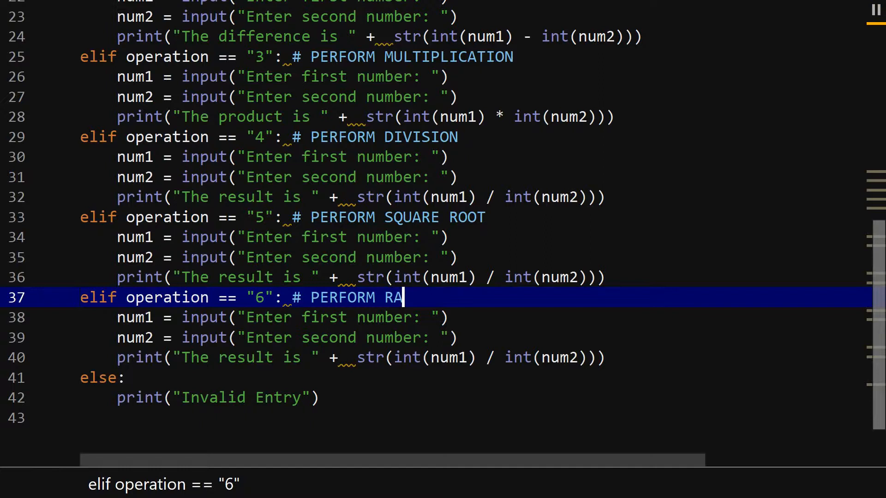
{"action": "type", "text": "ISE TO POWE"}
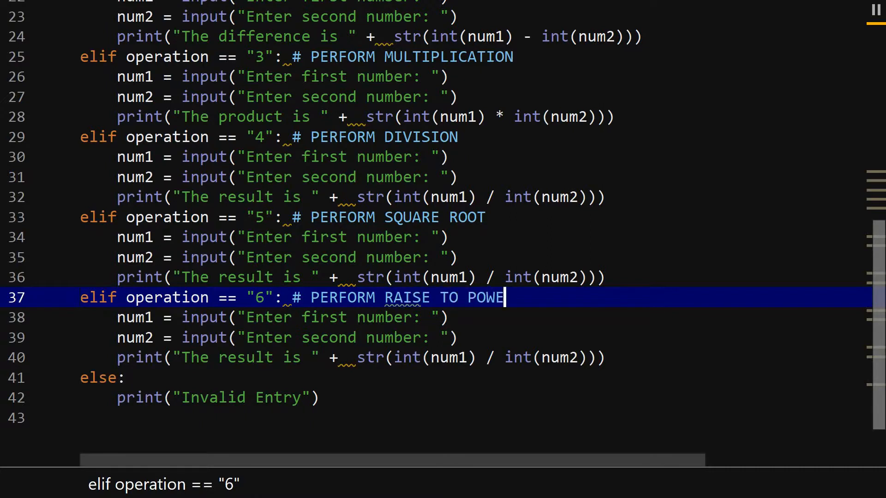
{"action": "type", "text": "R"}
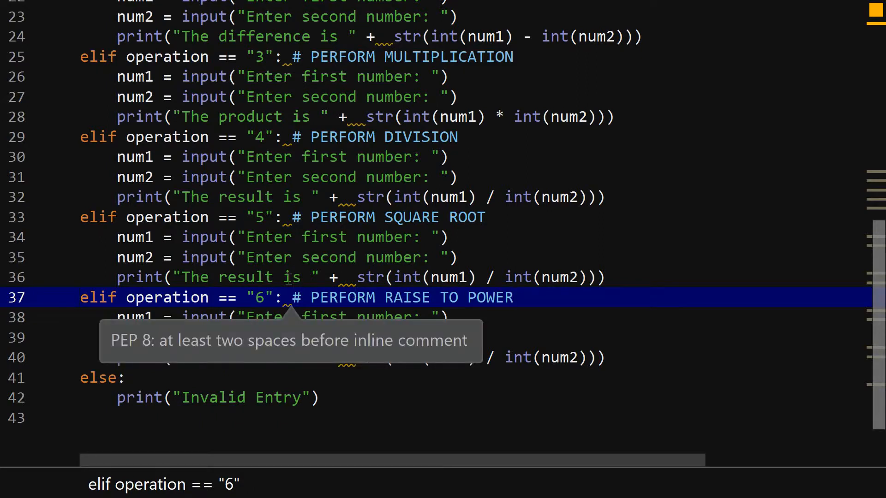
{"action": "mouse_move", "coordinate": [243, 258]}
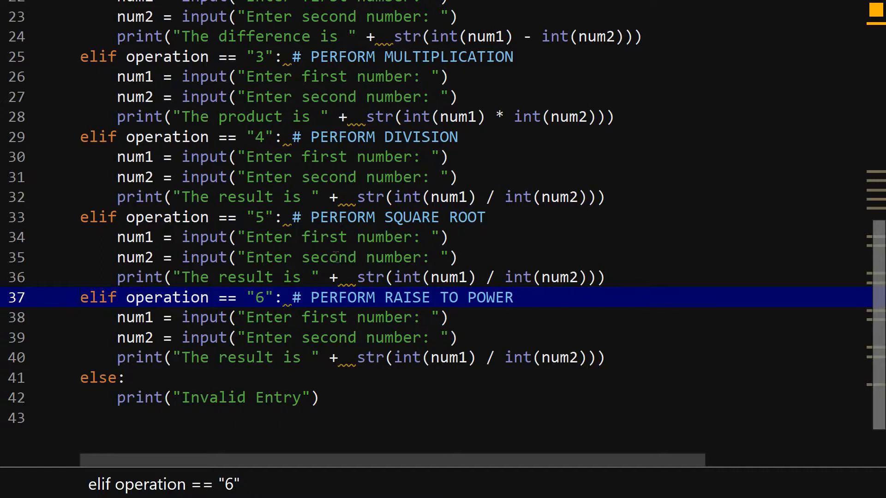
Give branches 5 and 6 a single num = input("Enter number: ") and remove the old division expressions from their prints
{"action": "left_click", "coordinate": [338, 257]}
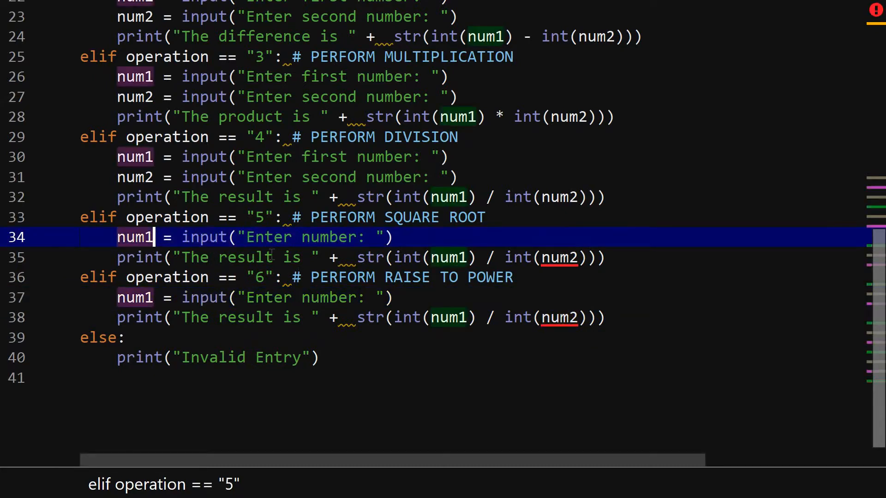
{"action": "key", "text": "Backspace"}
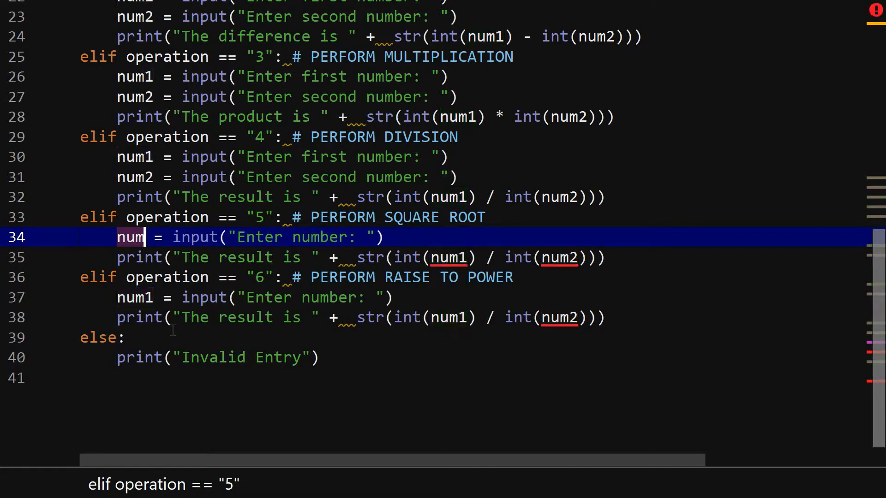
{"action": "left_click", "coordinate": [131, 298]}
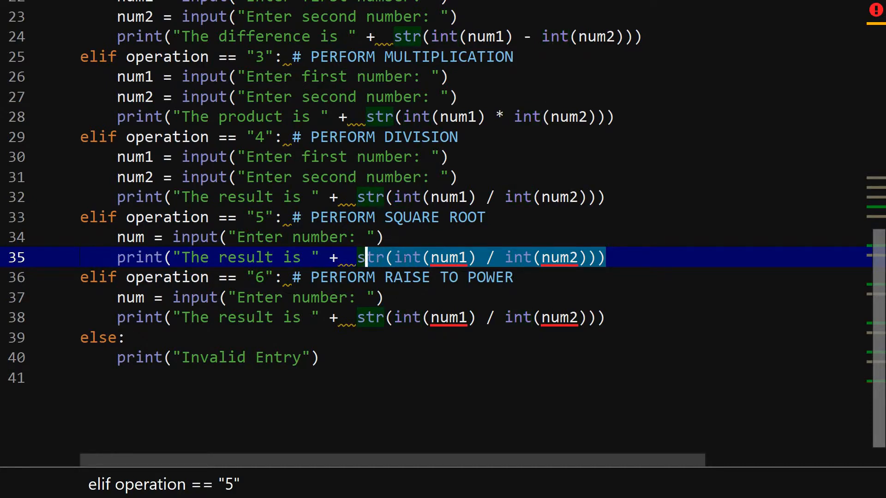
{"action": "left_click", "coordinate": [394, 258]}
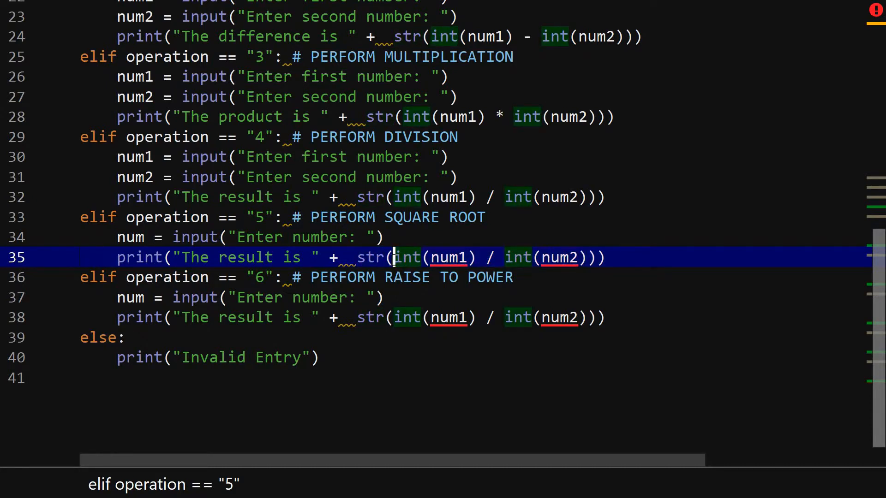
{"action": "left_click_drag", "start_coordinate": [396, 258], "coordinate": [585, 257]}
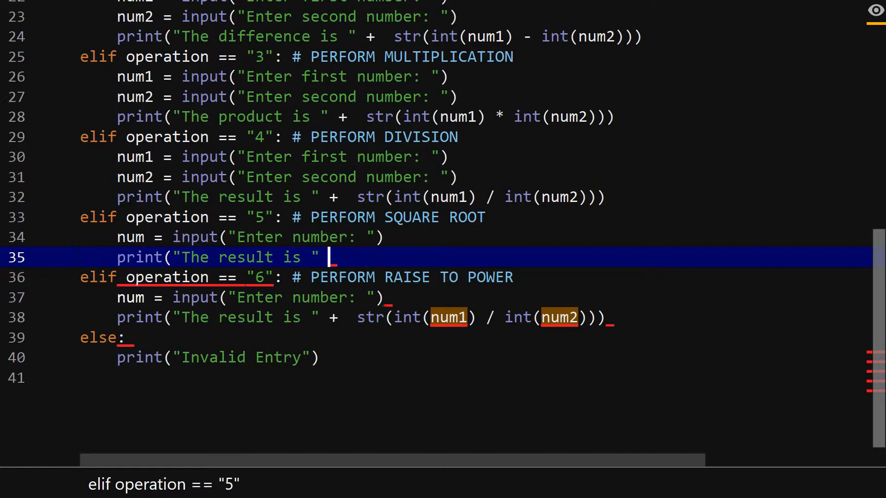
{"action": "type", "text": ")"}
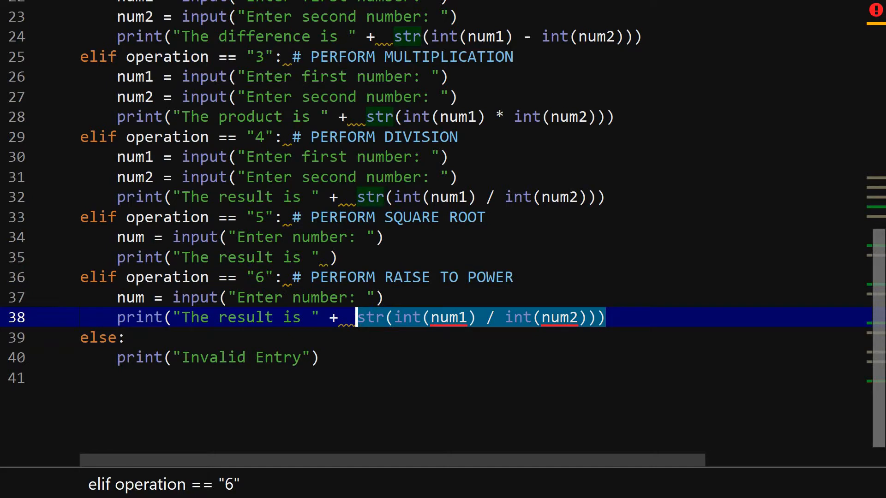
{"action": "key", "text": "Delete"}
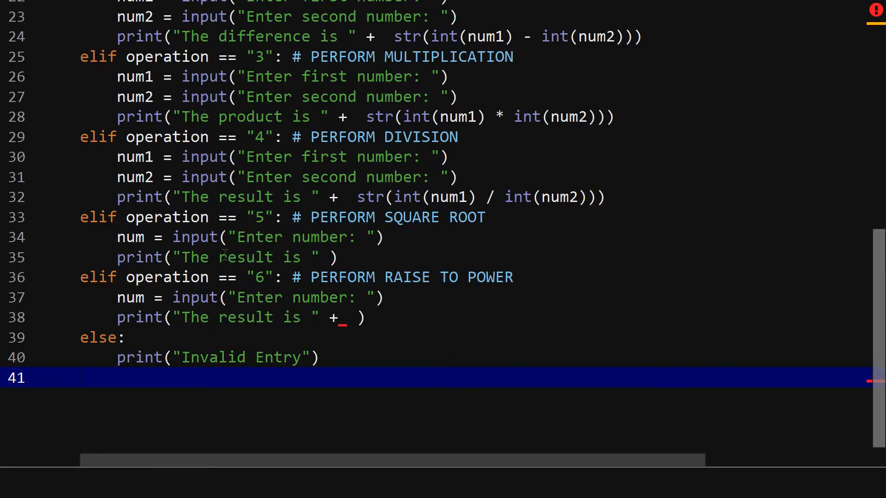
Make line 35 print "The squareroot is " + sqrt(num) and line 38 print the result plus pow(num)
{"action": "double_click", "coordinate": [245, 258]}
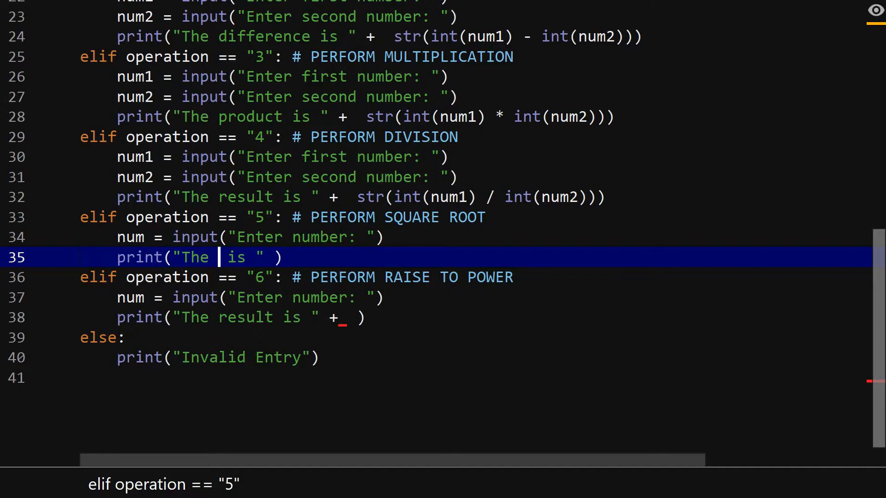
{"action": "type", "text": "squareroot o"}
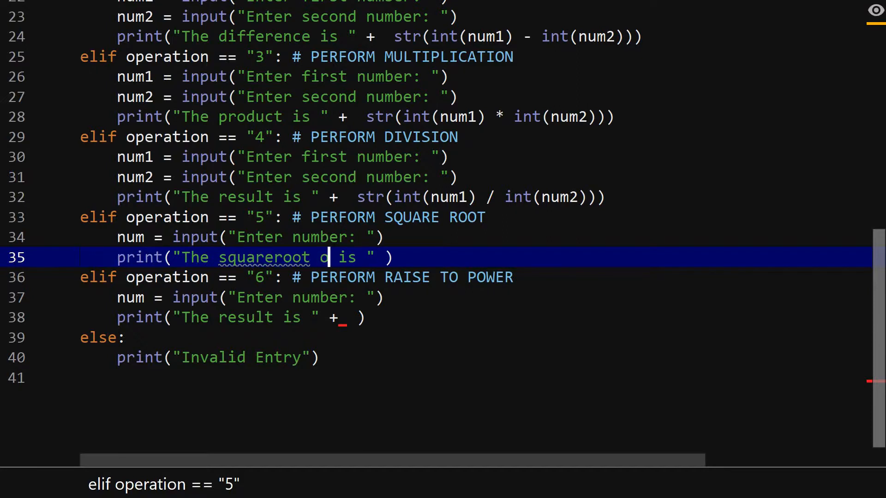
{"action": "type", "text": "f"}
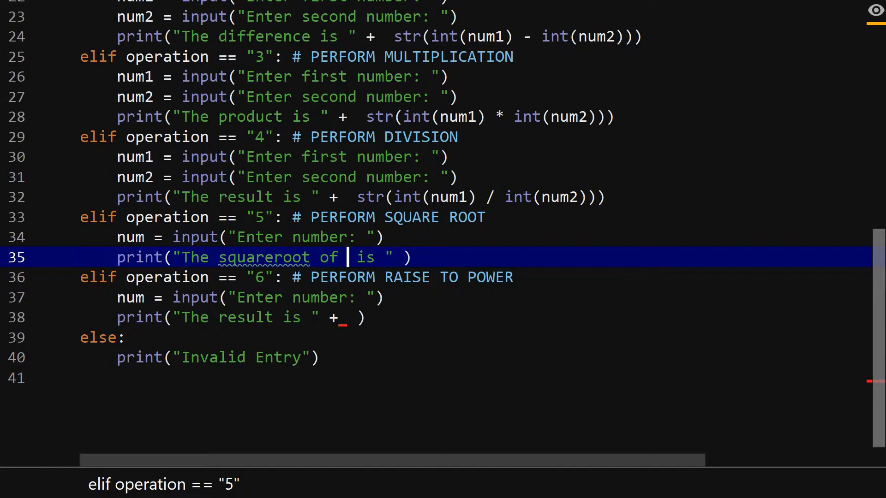
{"action": "type", "text": "/"}
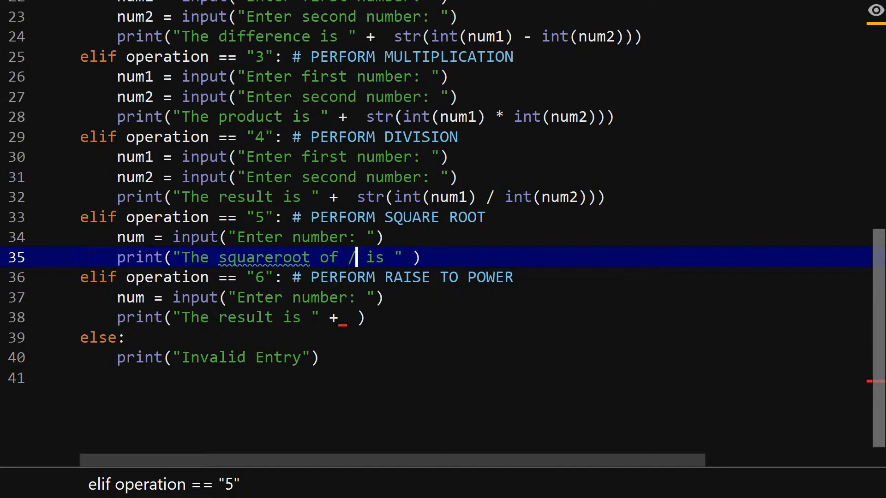
{"action": "key", "text": "Backspace"}
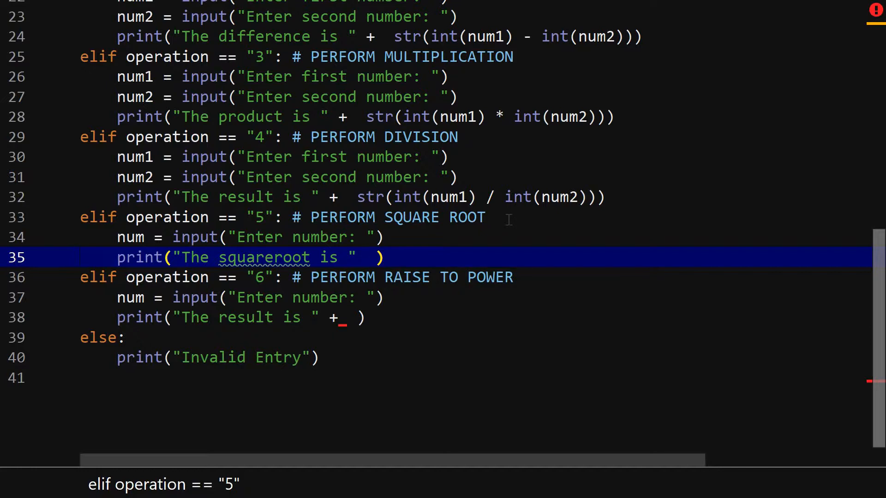
{"action": "left_click", "coordinate": [367, 257]}
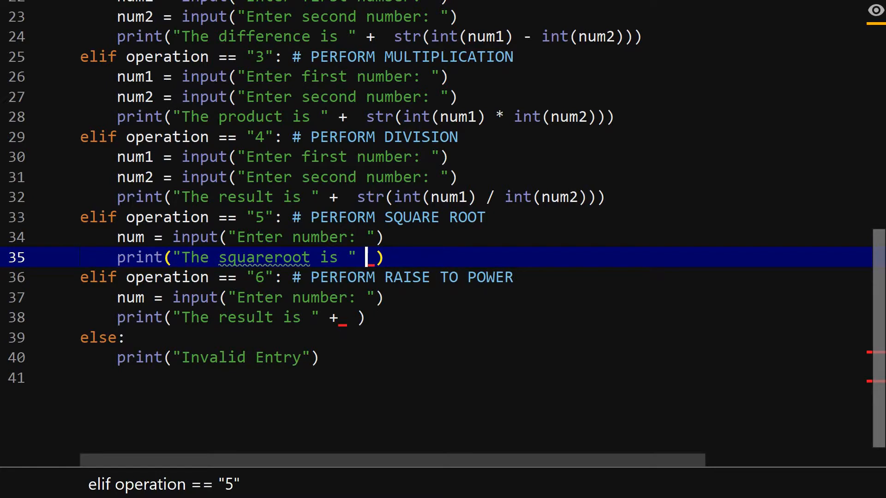
{"action": "type", "text": "sqrt("}
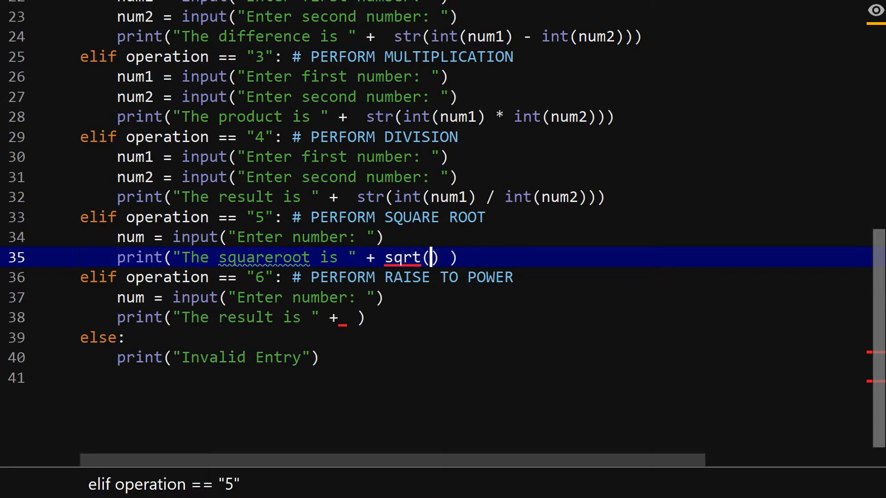
{"action": "type", "text": "num"}
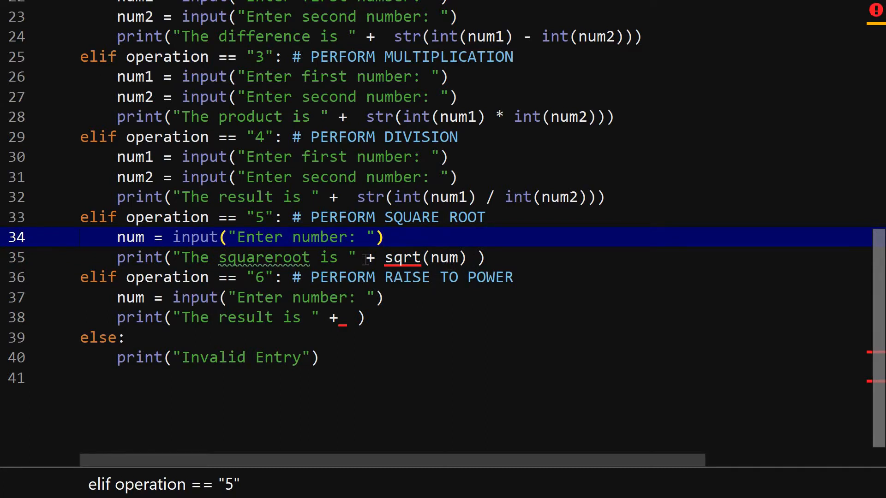
{"action": "mouse_move", "coordinate": [402, 258]}
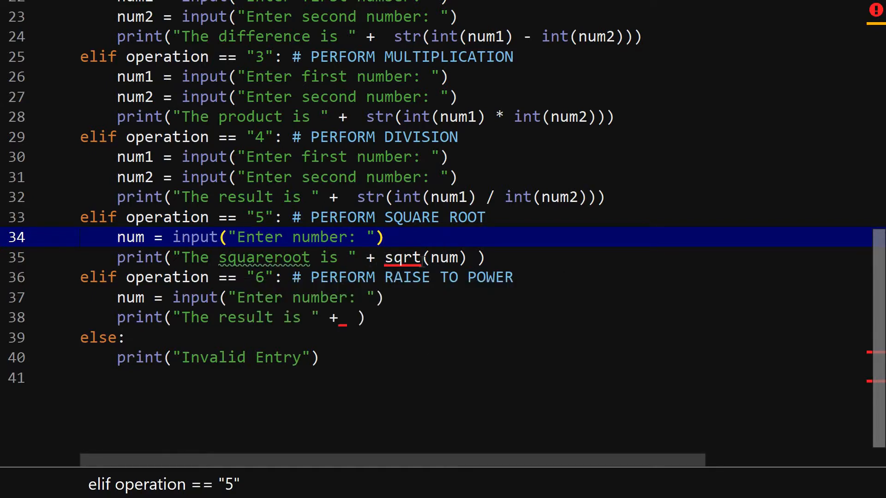
{"action": "mouse_move", "coordinate": [404, 257]}
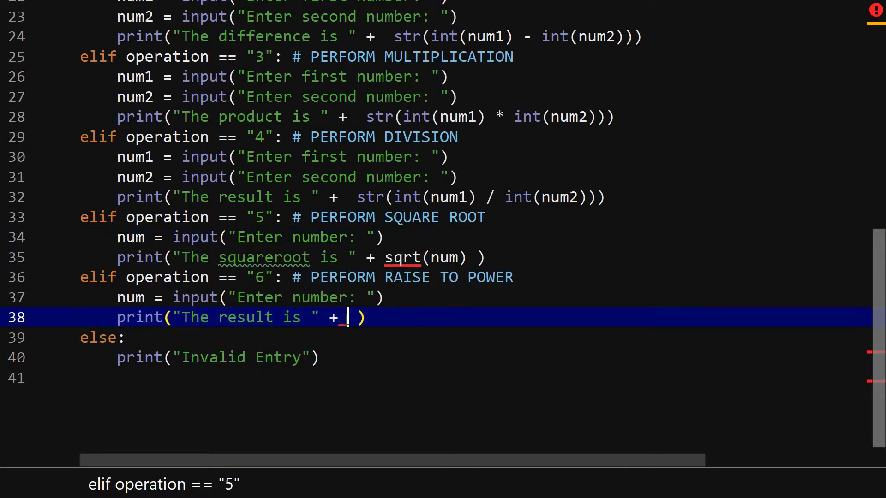
{"action": "type", "text": "pow(num"}
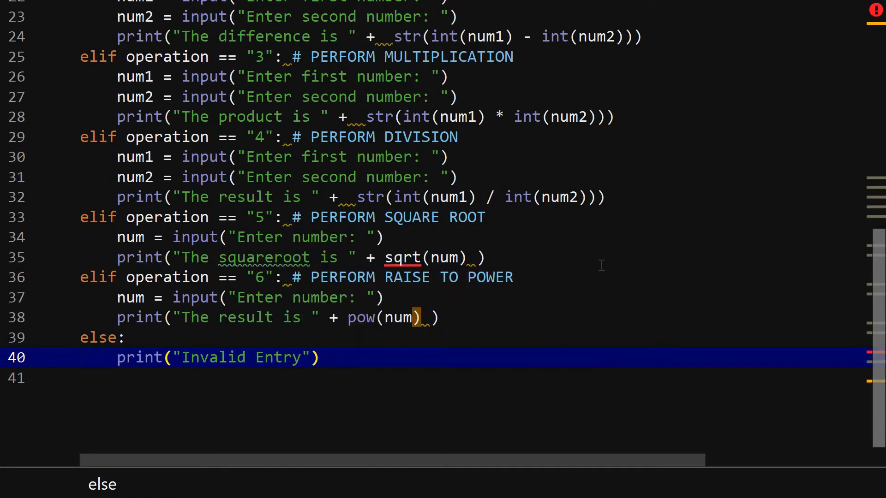
{"action": "mouse_move", "coordinate": [402, 257]}
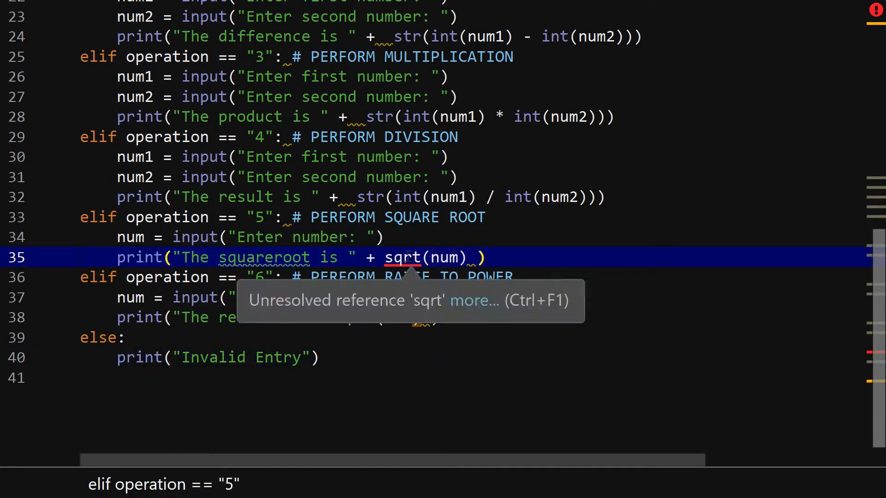
Run Calculator, choose option 5 with number 4, and get a NameError that sqrt is not defined
{"action": "right_click", "coordinate": [101, 338]}
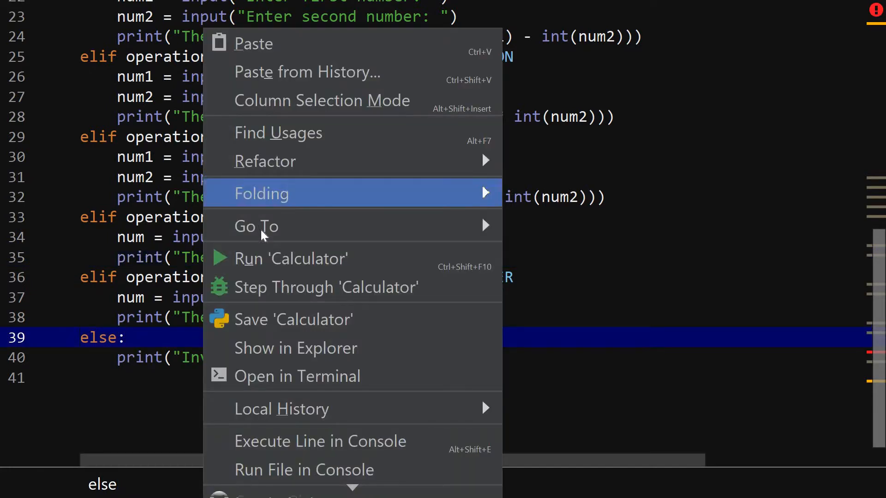
{"action": "left_click", "coordinate": [291, 259]}
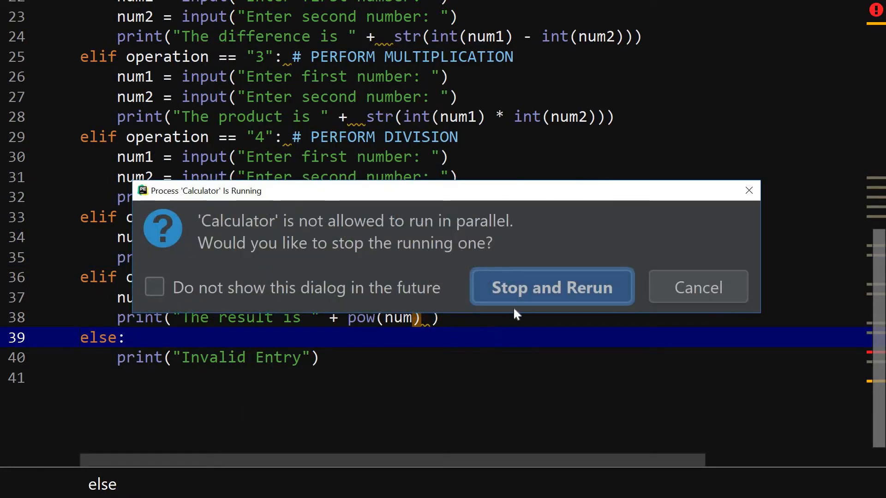
{"action": "mouse_move", "coordinate": [474, 294]}
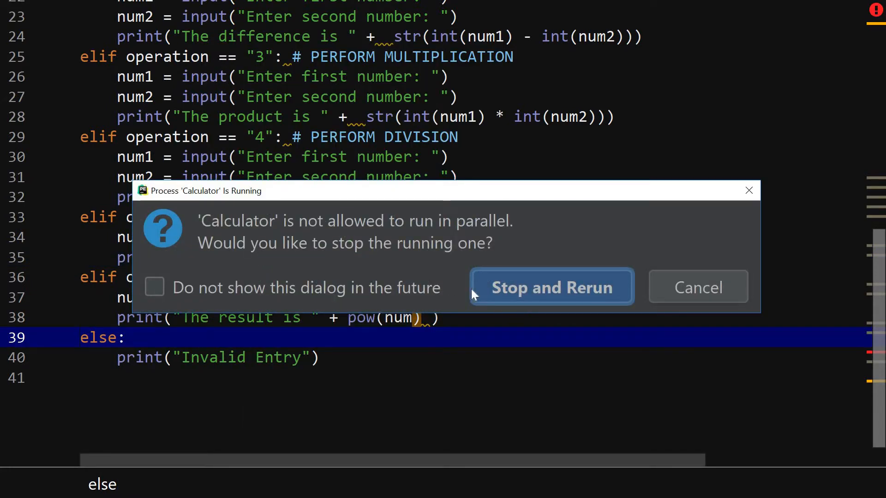
{"action": "left_click", "coordinate": [551, 287]}
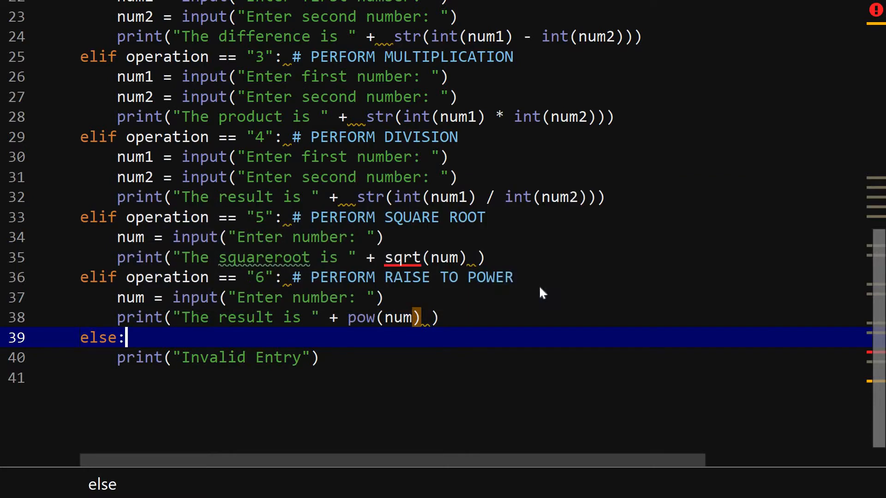
{"action": "left_click", "coordinate": [539, 55]}
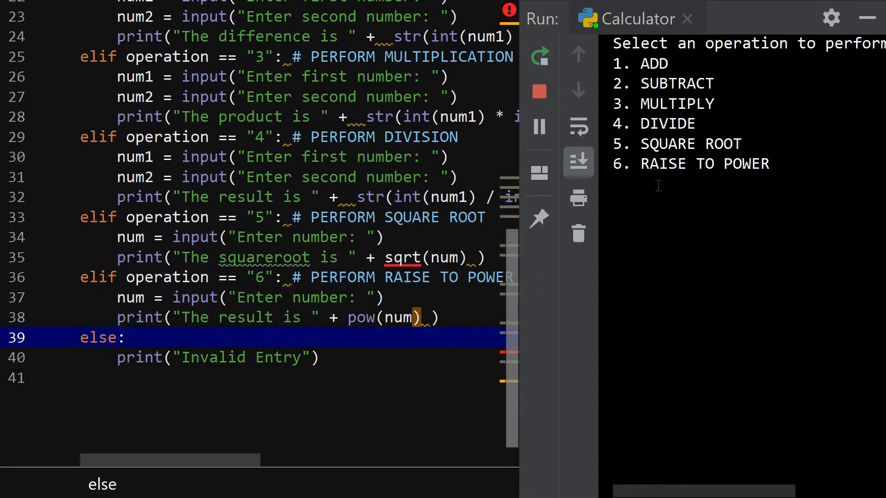
{"action": "mouse_move", "coordinate": [701, 208]}
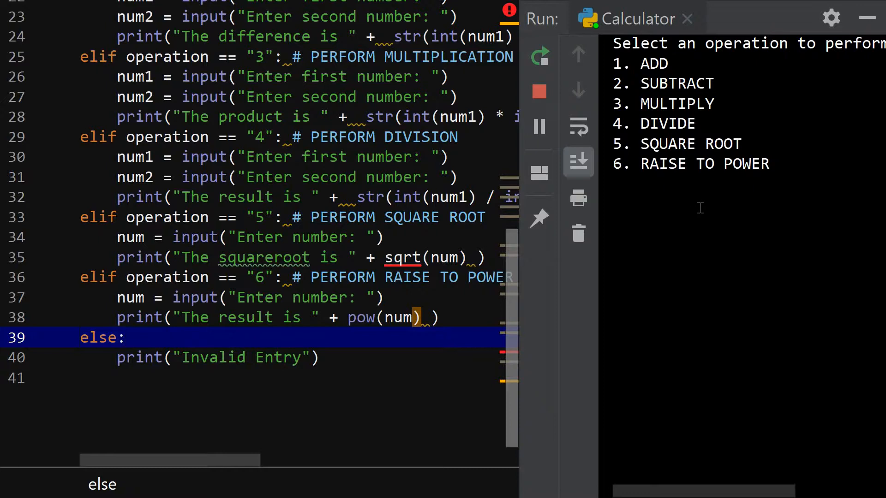
{"action": "type", "text": "5"}
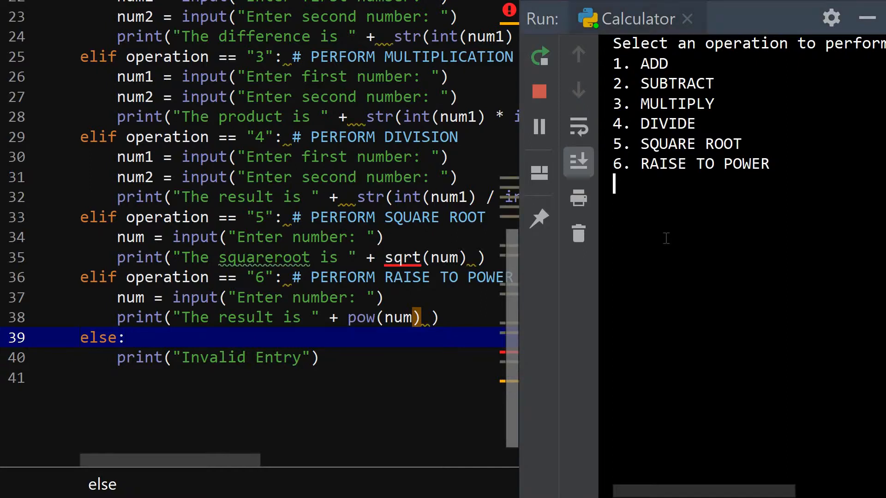
{"action": "type", "text": "5"}
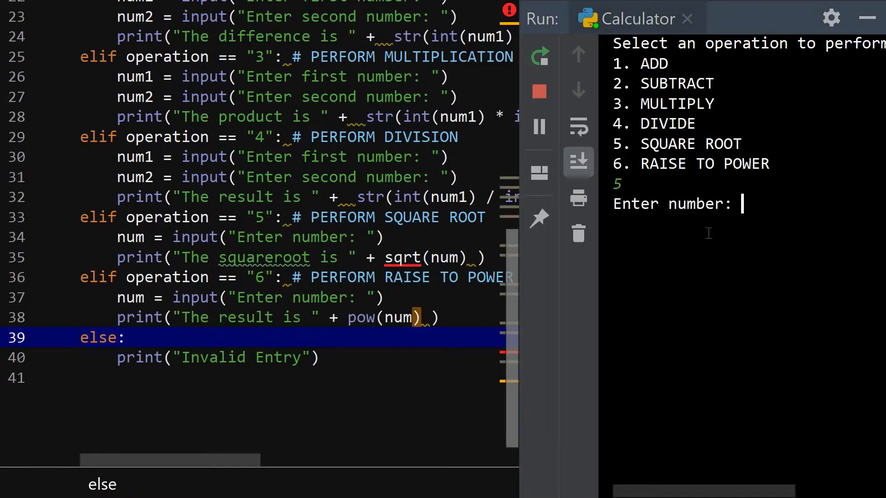
{"action": "type", "text": "4"}
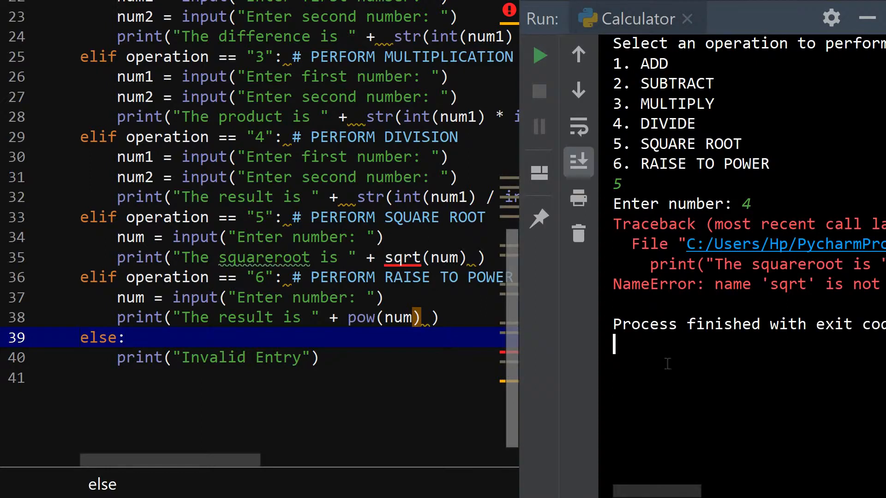
{"action": "mouse_move", "coordinate": [528, 316]}
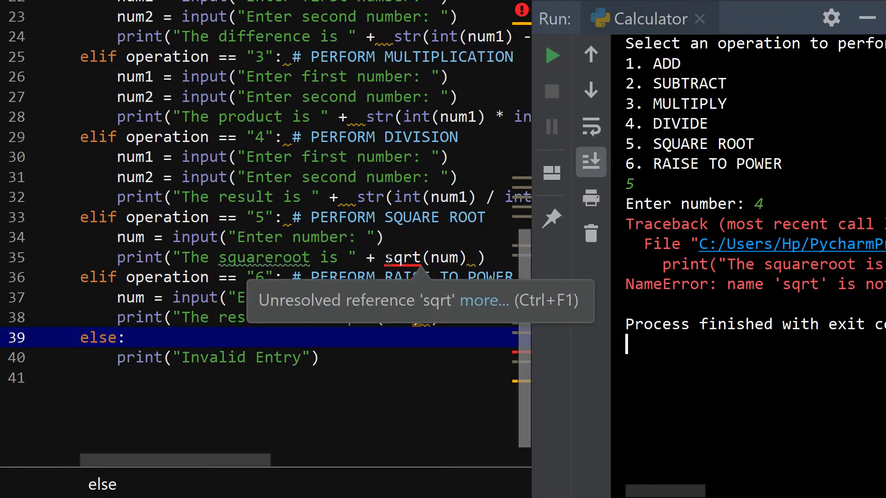
Change sqrt to math.sqrt and rerun the calculator, entering 6
{"action": "type", "text": "math."}
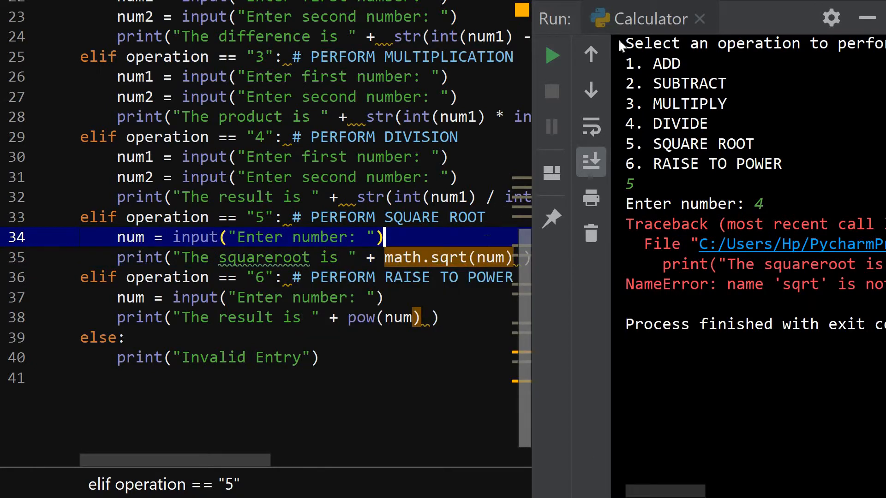
{"action": "left_click", "coordinate": [553, 54]}
{"action": "type", "text": "5"}
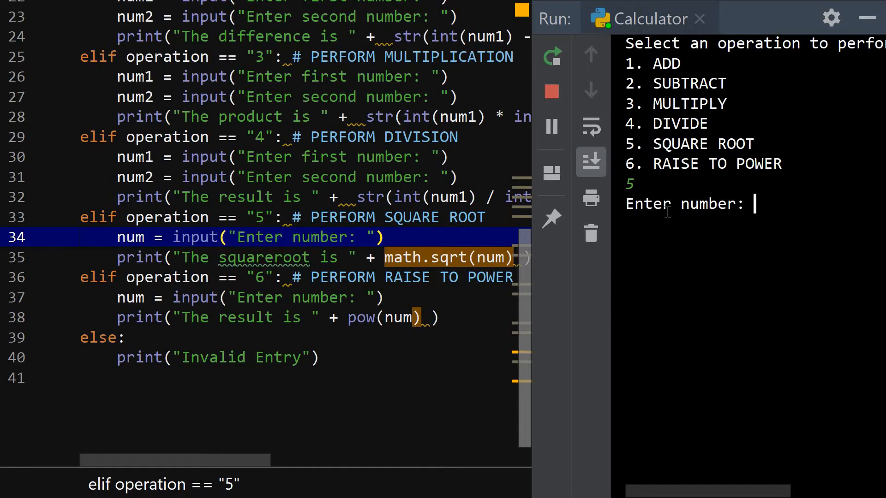
{"action": "type", "text": "6"}
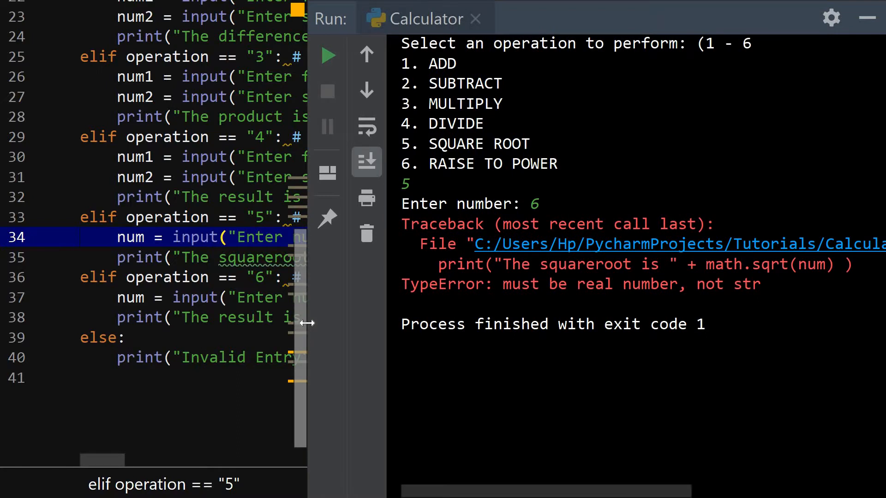
{"action": "mouse_move", "coordinate": [448, 308]}
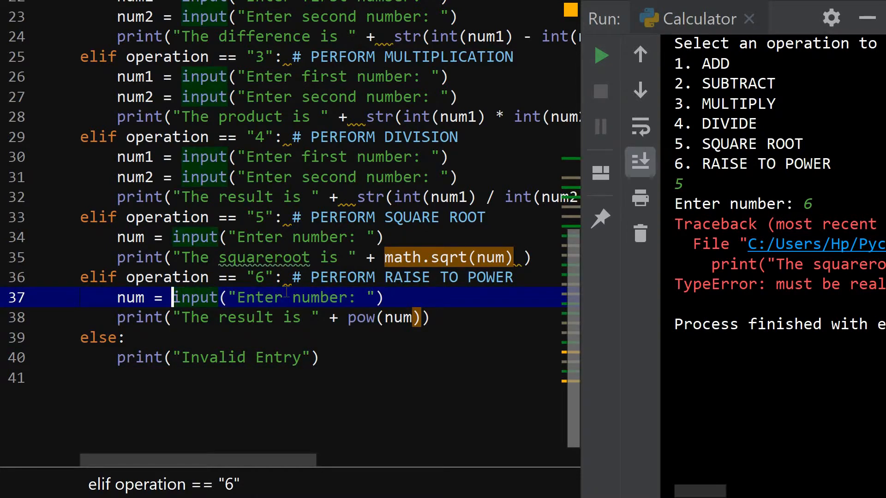
Wrap the single-number inputs in int(...) so line 34 reads num = int(input("Enter number: "))
{"action": "type", "text": "int("}
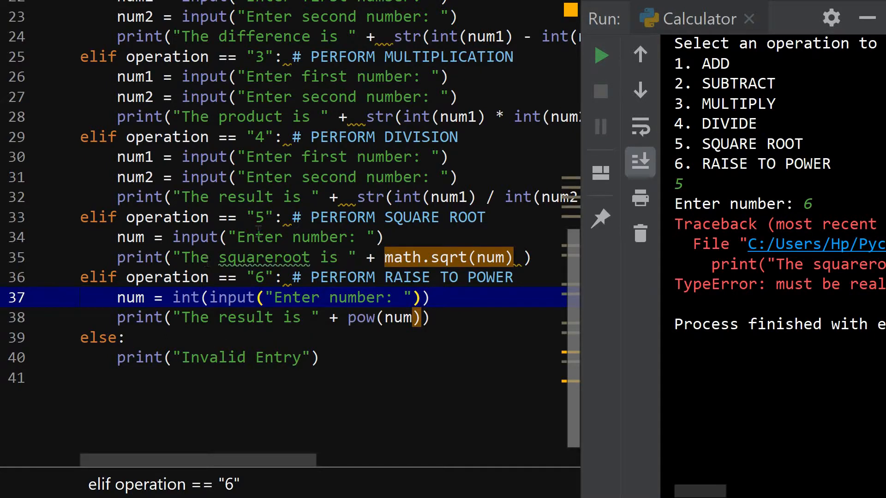
{"action": "left_click", "coordinate": [177, 237]}
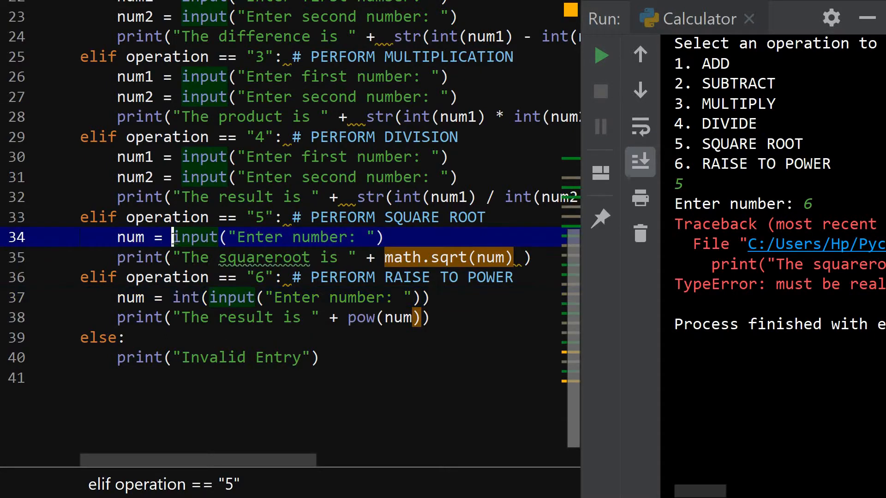
{"action": "type", "text": "int("}
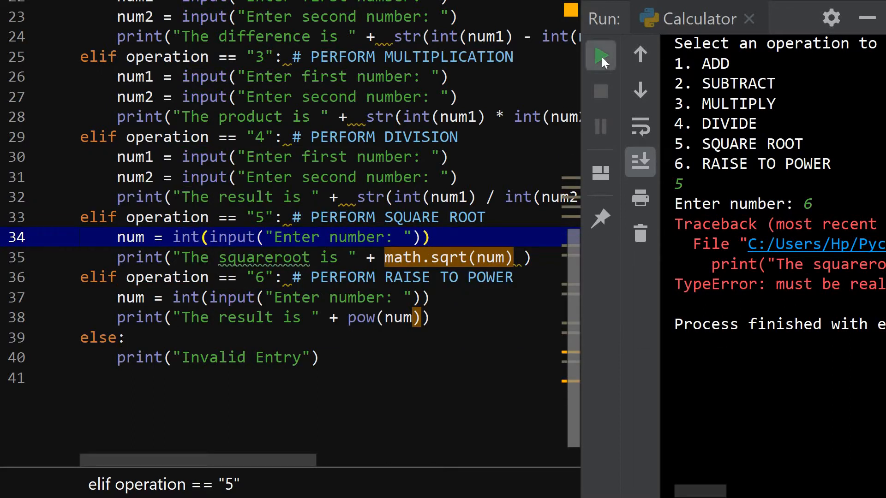
Rerun the calculator and choose option 5 with the number 5
{"action": "left_click", "coordinate": [601, 55]}
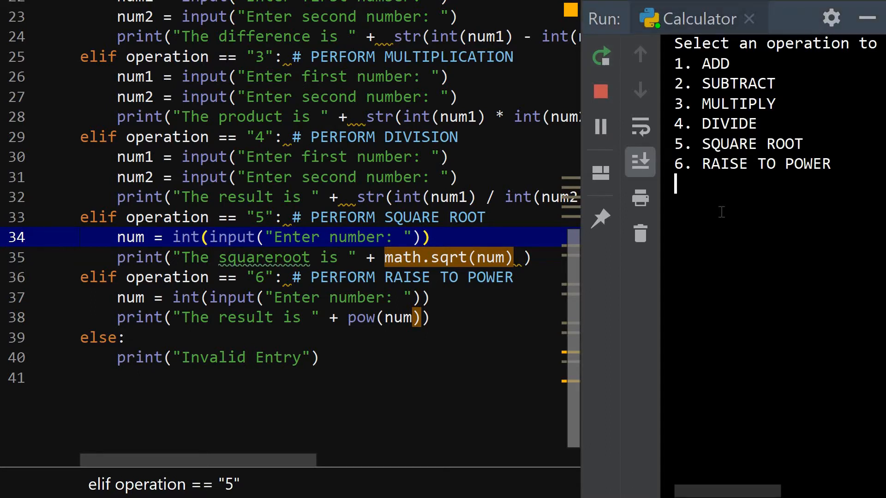
{"action": "type", "text": "5"}
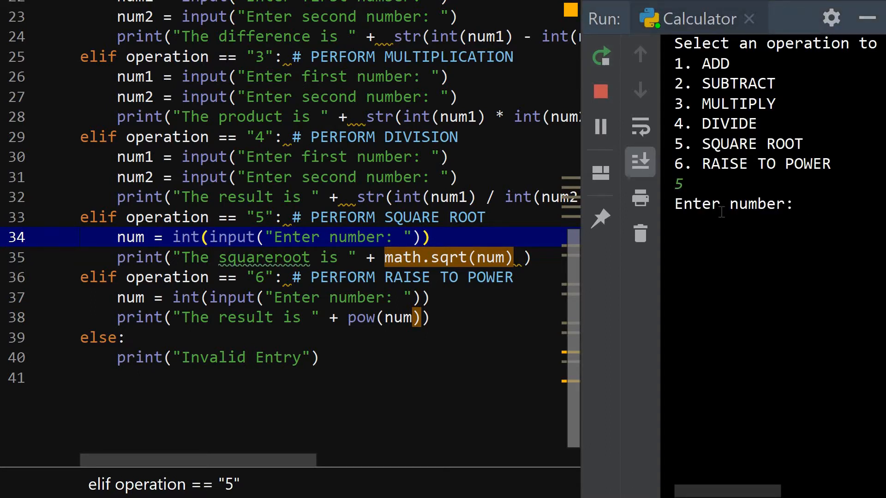
{"action": "type", "text": "5"}
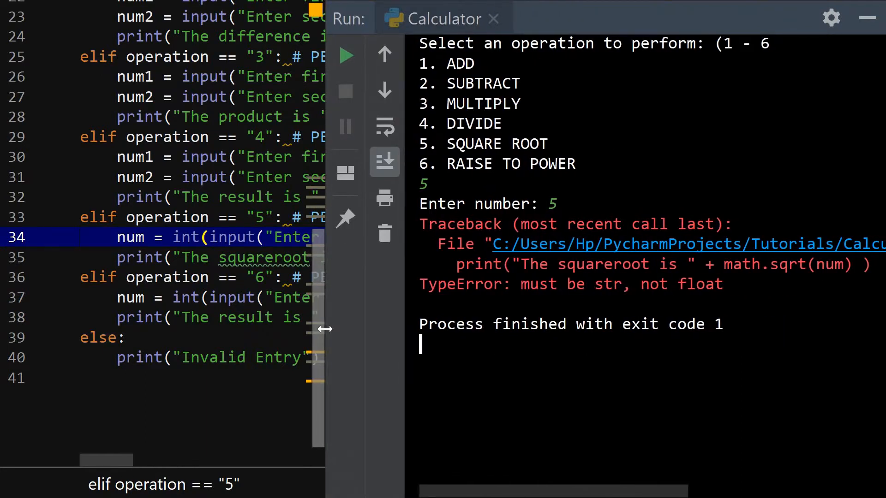
{"action": "mouse_move", "coordinate": [401, 311]}
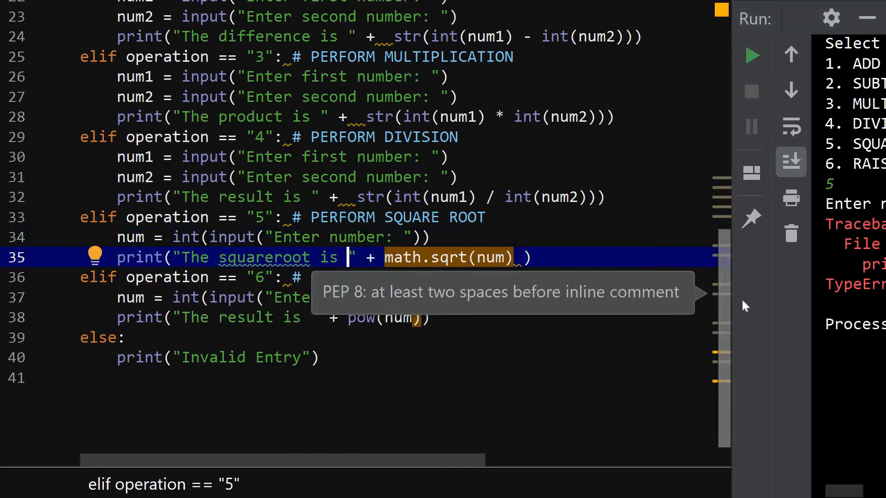
Rewrite the square-root print as "The squareroot is %f " %(math.sqrt(num))
{"action": "type", "text": "%f"}
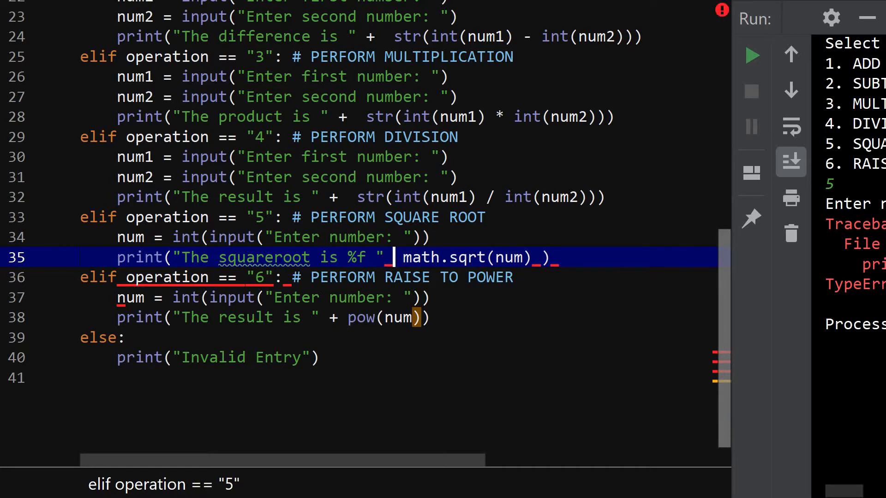
{"action": "type", "text": "%*"}
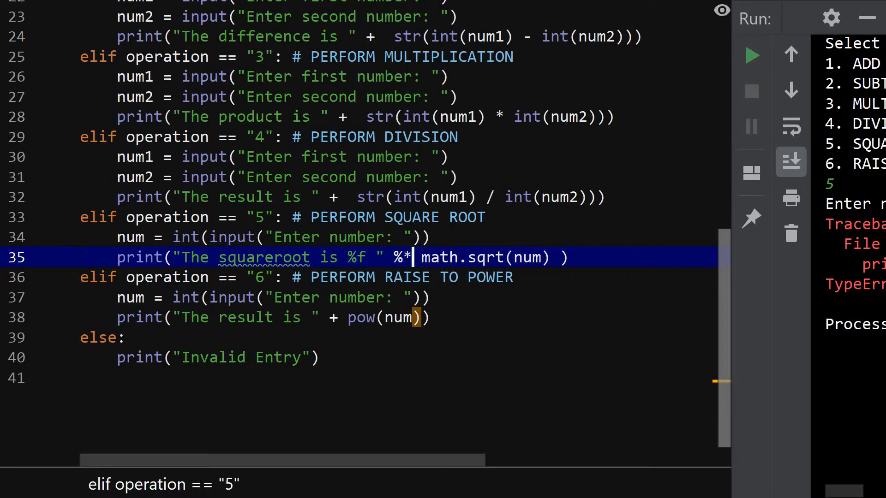
{"action": "type", "text": "("}
{"action": "type", "text": "5"}
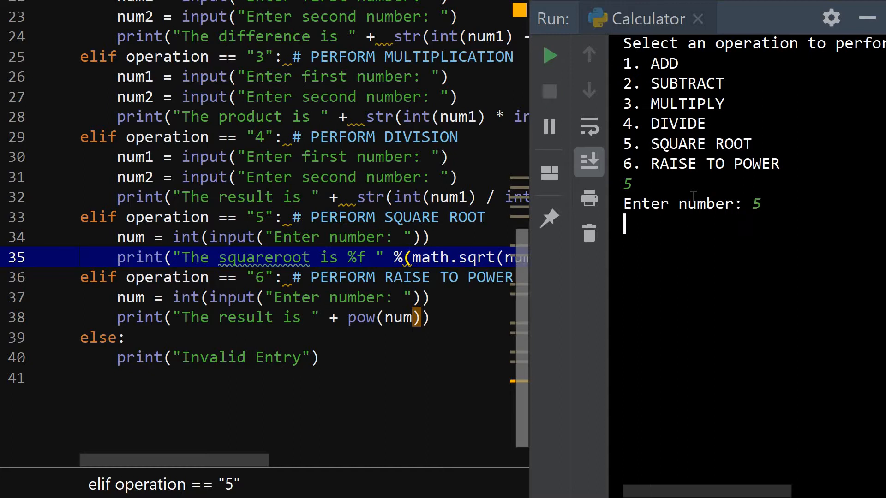
Submit 5 so the console prints the square root as 2.236068
{"action": "key", "text": "enter"}
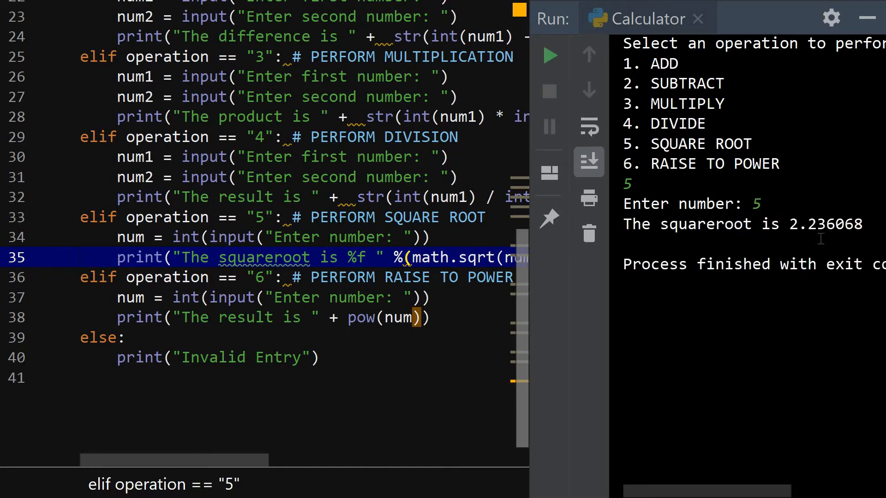
{"action": "mouse_move", "coordinate": [575, 290]}
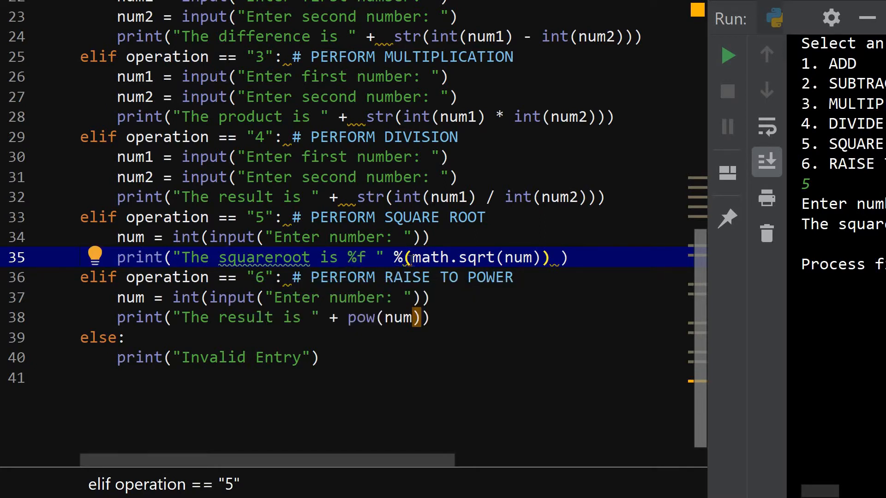
{"action": "mouse_move", "coordinate": [396, 266]}
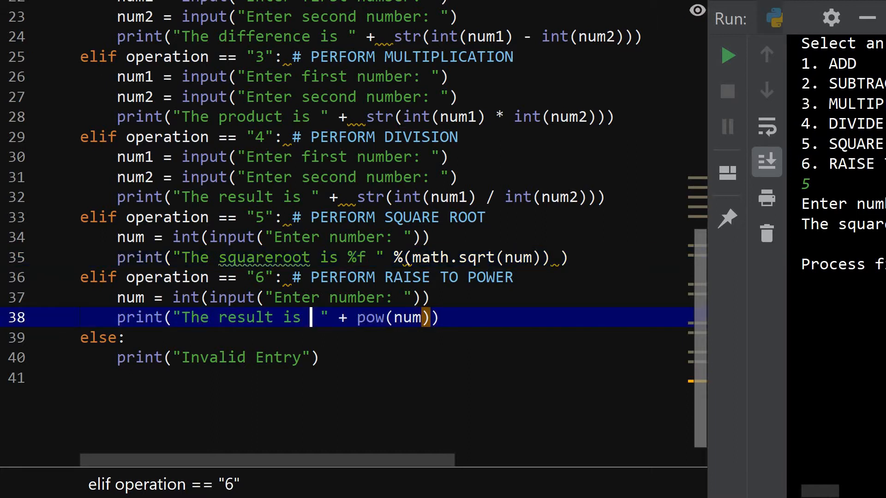
Format the raise-to-power message as "The result is %d " %(pow(num))
{"action": "type", "text": "%"}
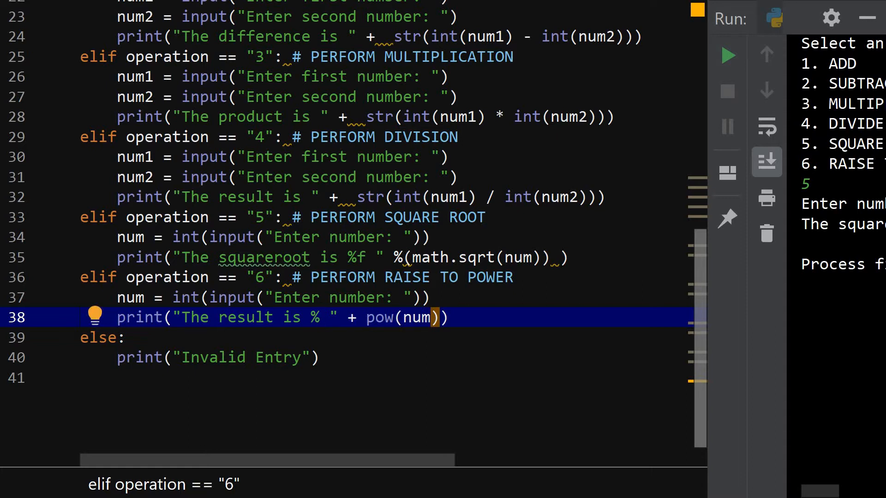
{"action": "type", "text": "d"}
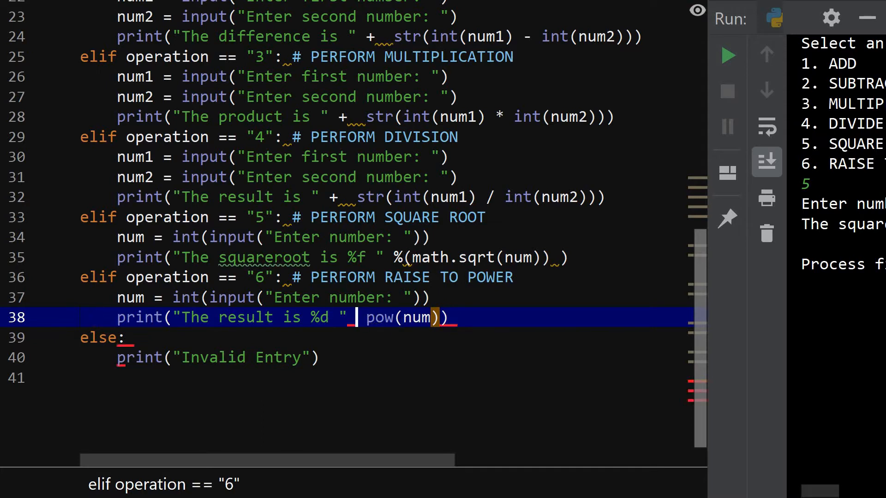
{"action": "type", "text": "%"}
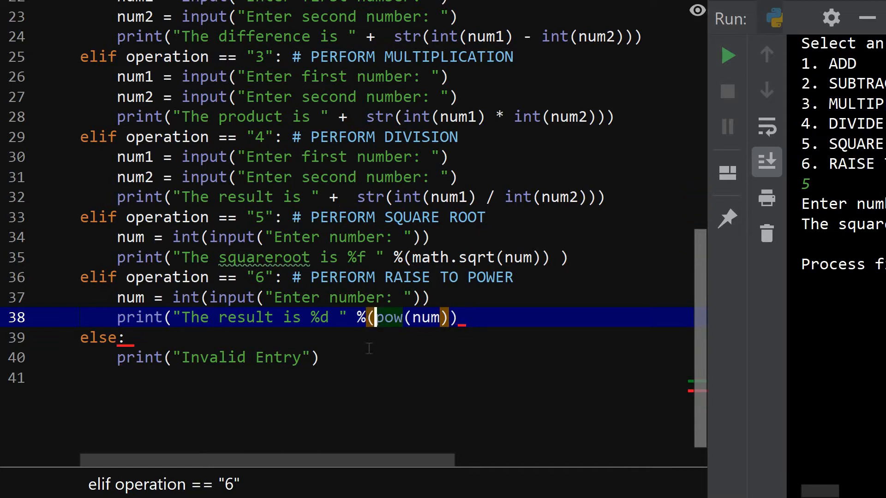
{"action": "type", "text": "()"}
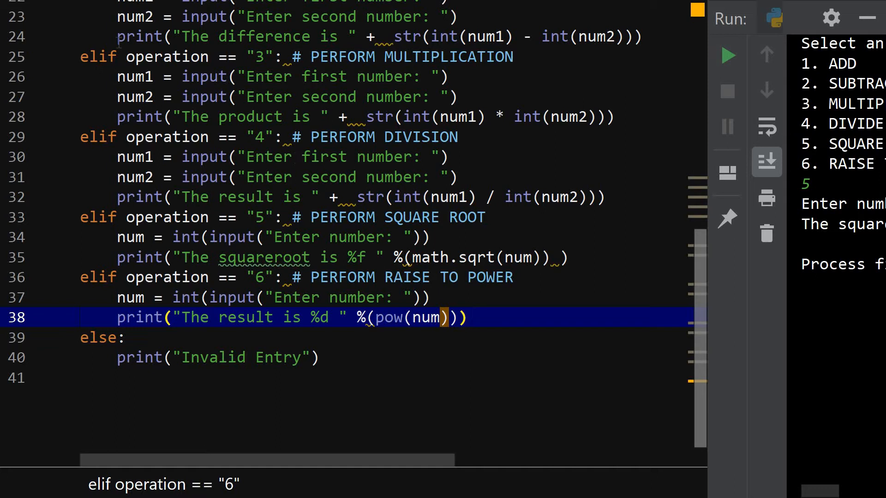
{"action": "mouse_move", "coordinate": [732, 69]}
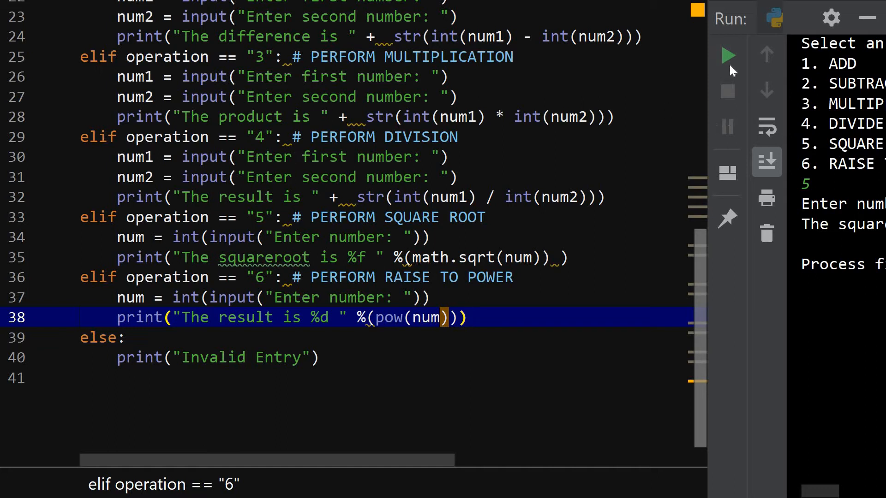
Run the script with option 6 on 5, hitting the pow TypeError
{"action": "left_click", "coordinate": [727, 54]}
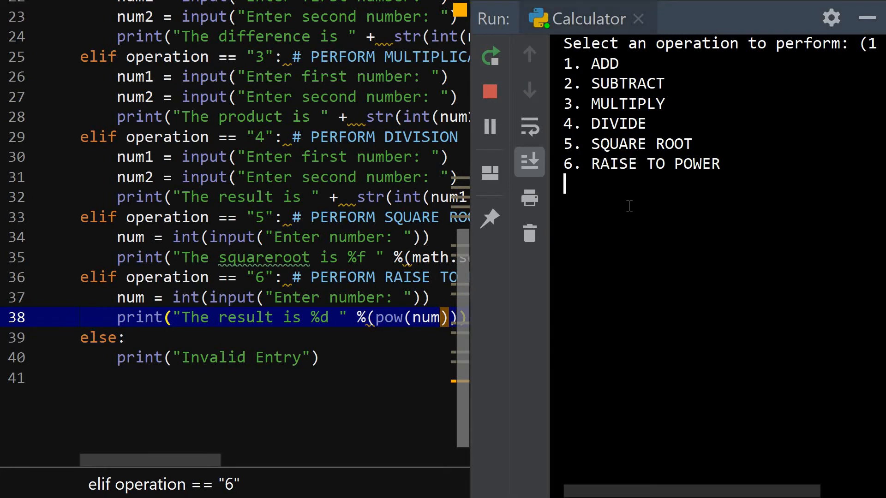
{"action": "type", "text": "6"}
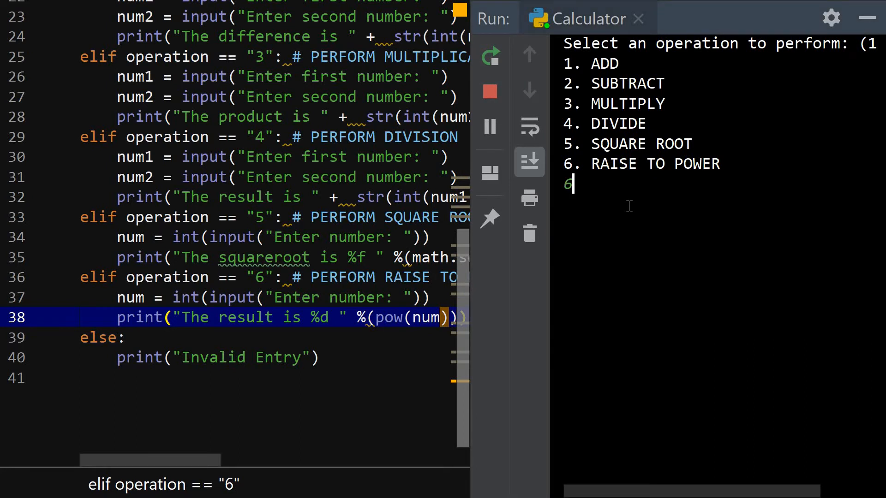
{"action": "key", "text": "enter"}
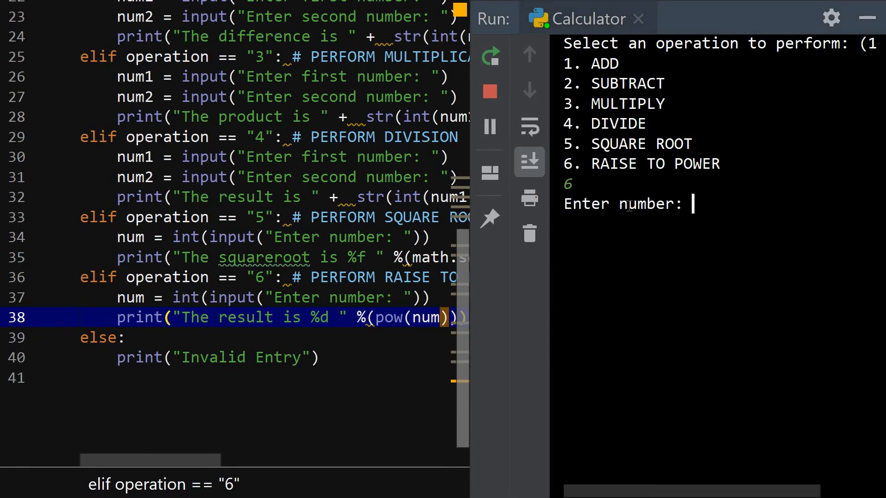
{"action": "type", "text": "5"}
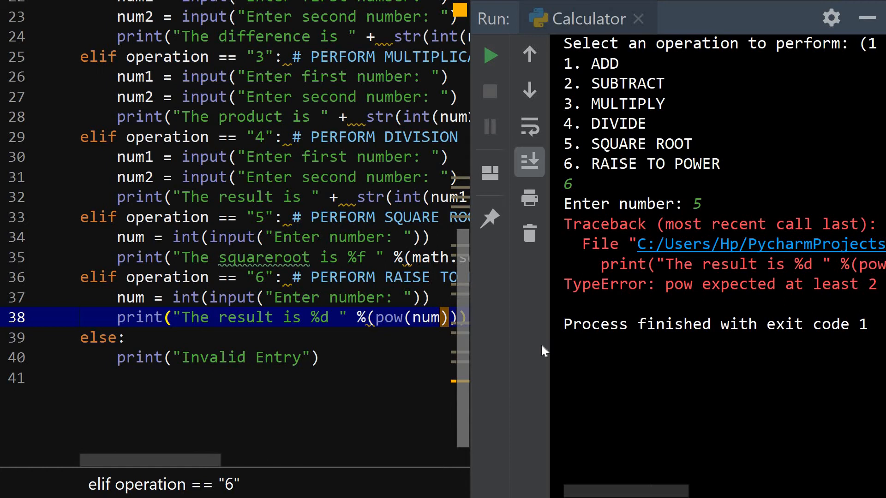
{"action": "mouse_move", "coordinate": [469, 345]}
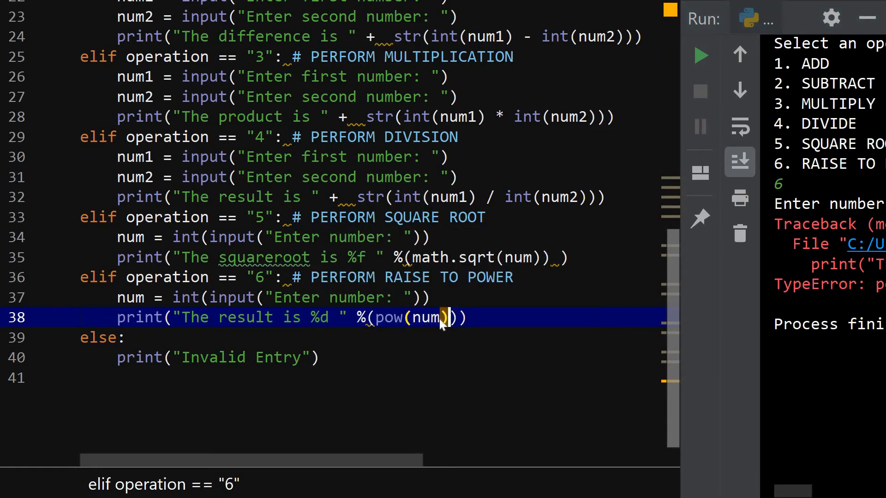
Change the call to pow(num, 2) and relabel the comment SQUARE A NUMBER
{"action": "type", "text": ","}
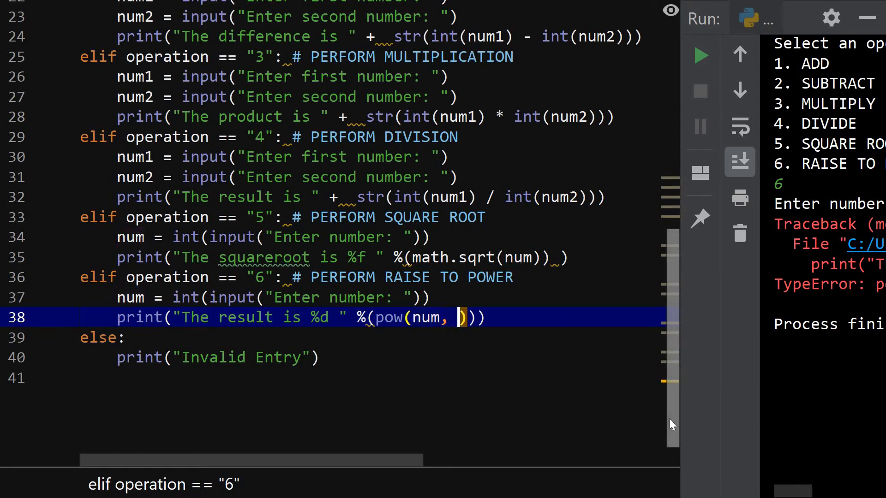
{"action": "type", "text": "2"}
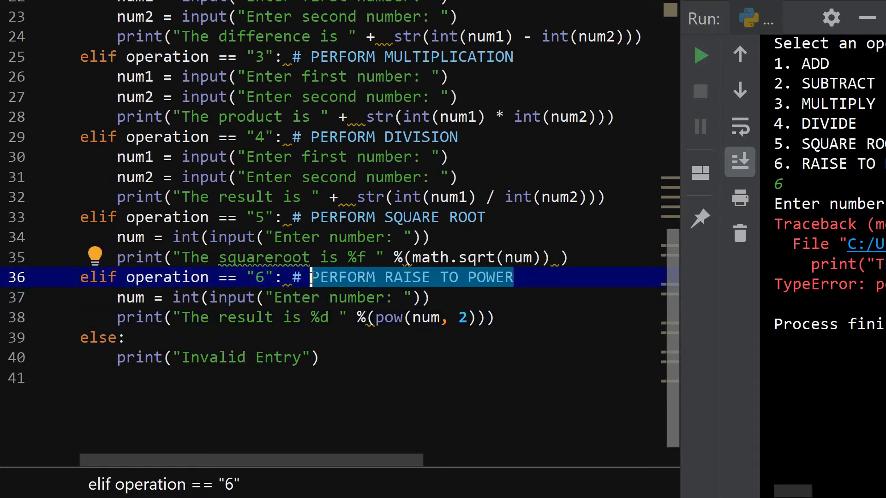
{"action": "type", "text": "SQUARE A"}
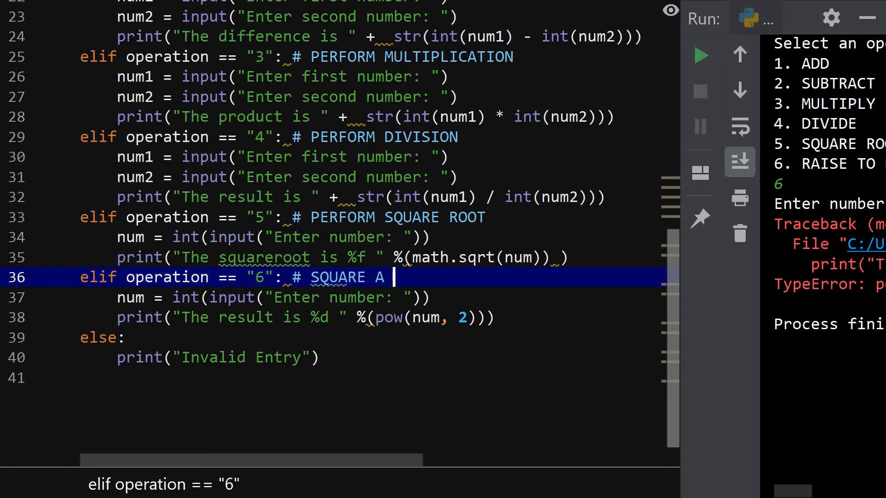
{"action": "type", "text": "NUMBER"}
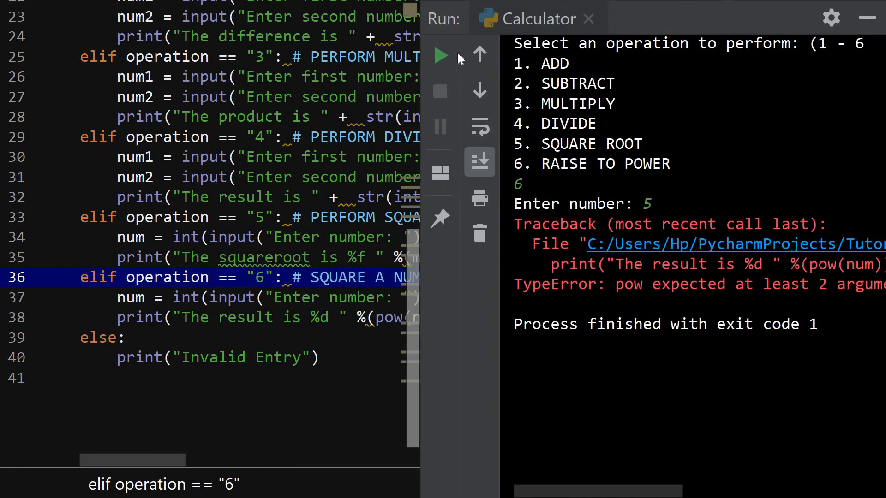
Run the script with option 6 on 6 to print the result 36
{"action": "left_click", "coordinate": [440, 54]}
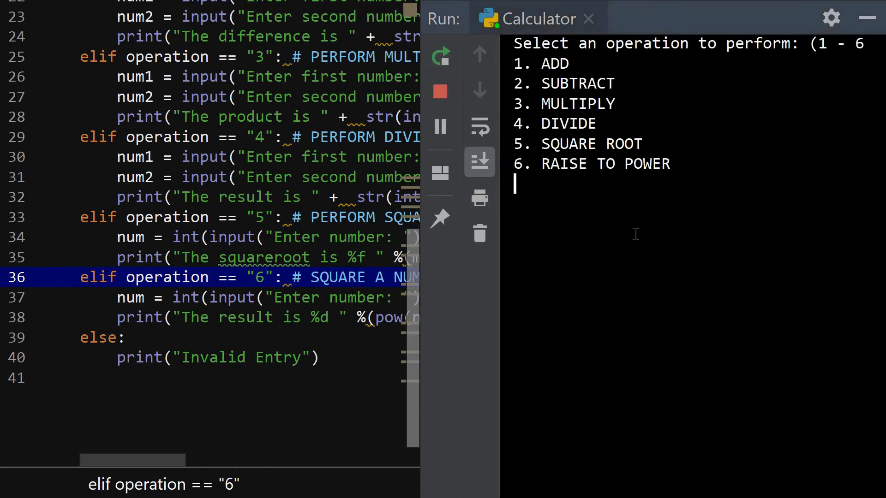
{"action": "type", "text": "6"}
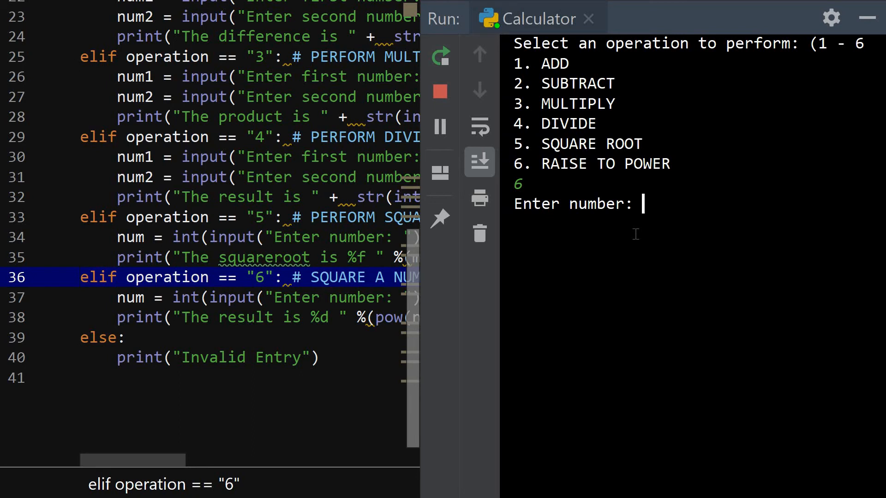
{"action": "type", "text": "6"}
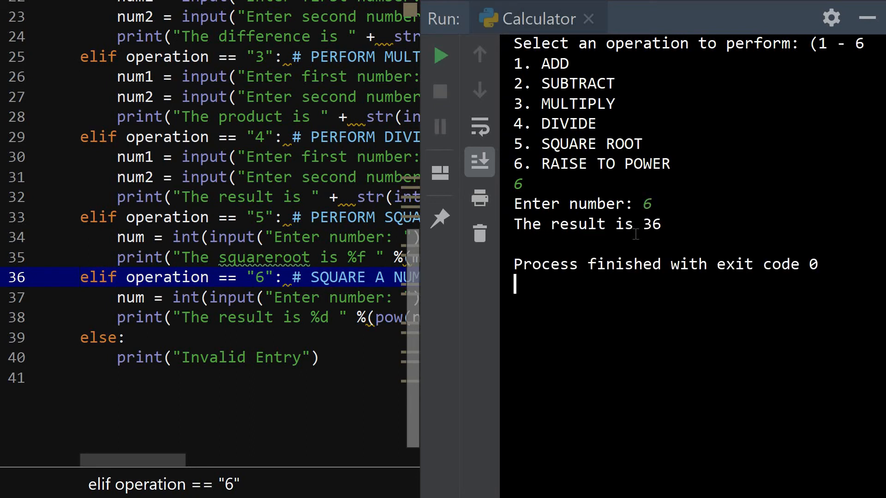